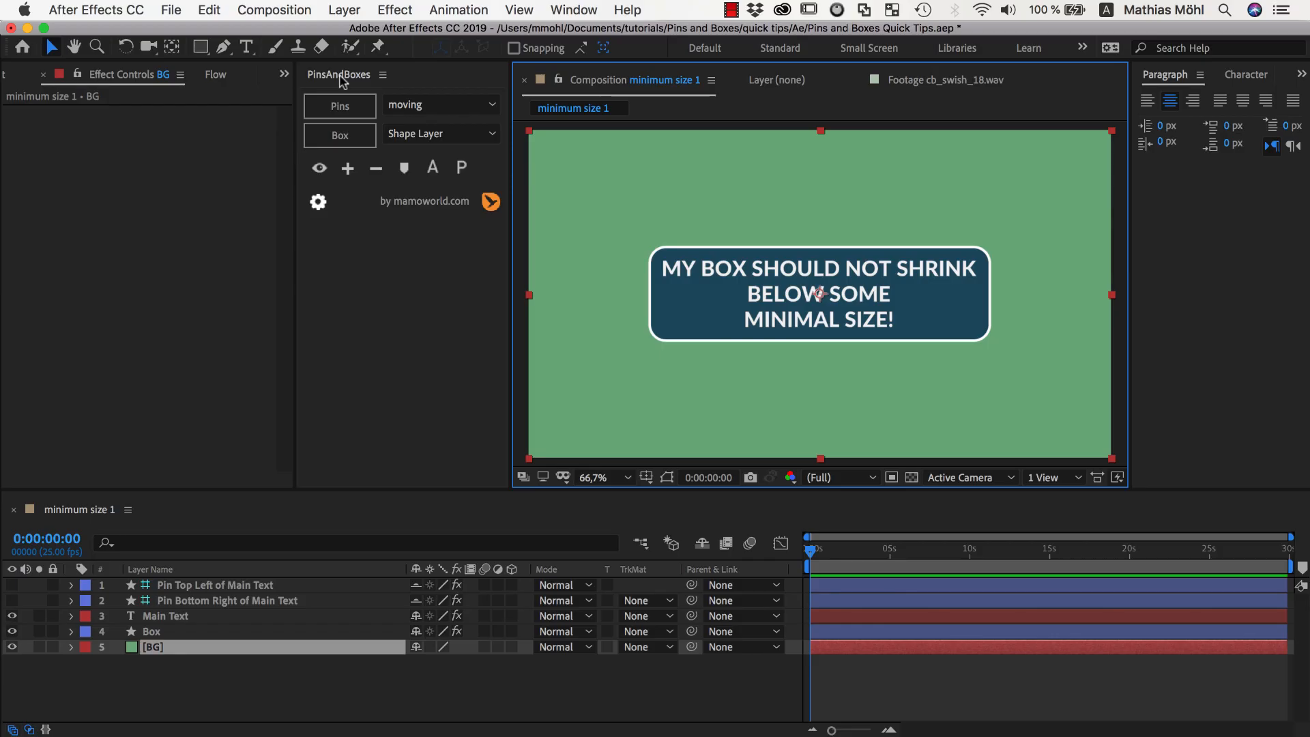
mouse_move(955, 329)
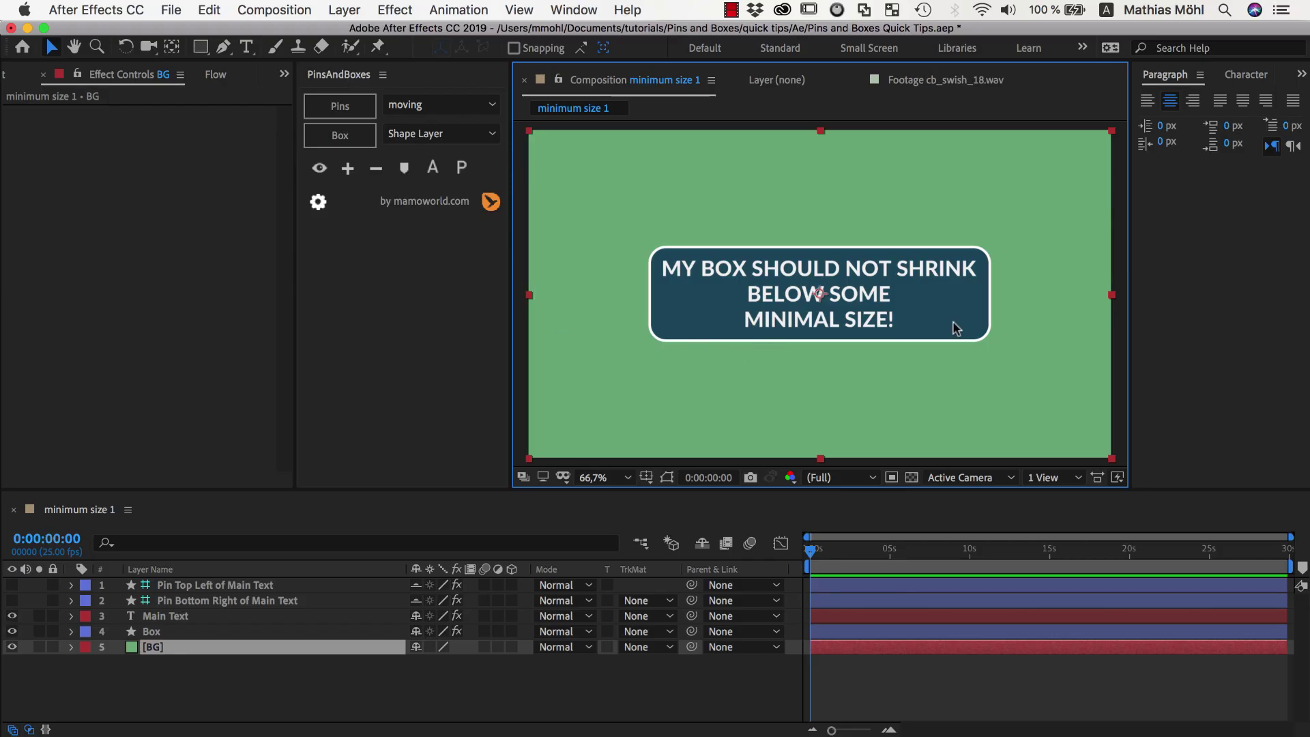
mouse_move(930, 270)
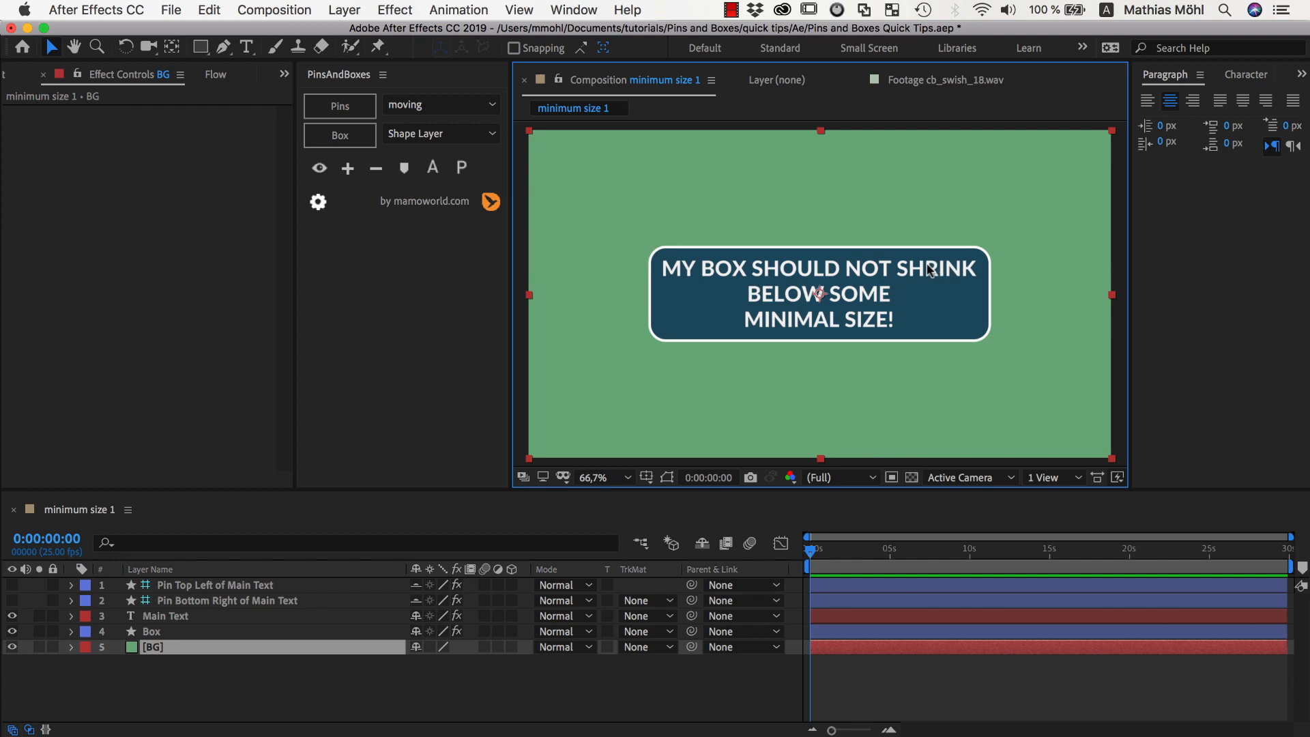
mouse_move(894, 301)
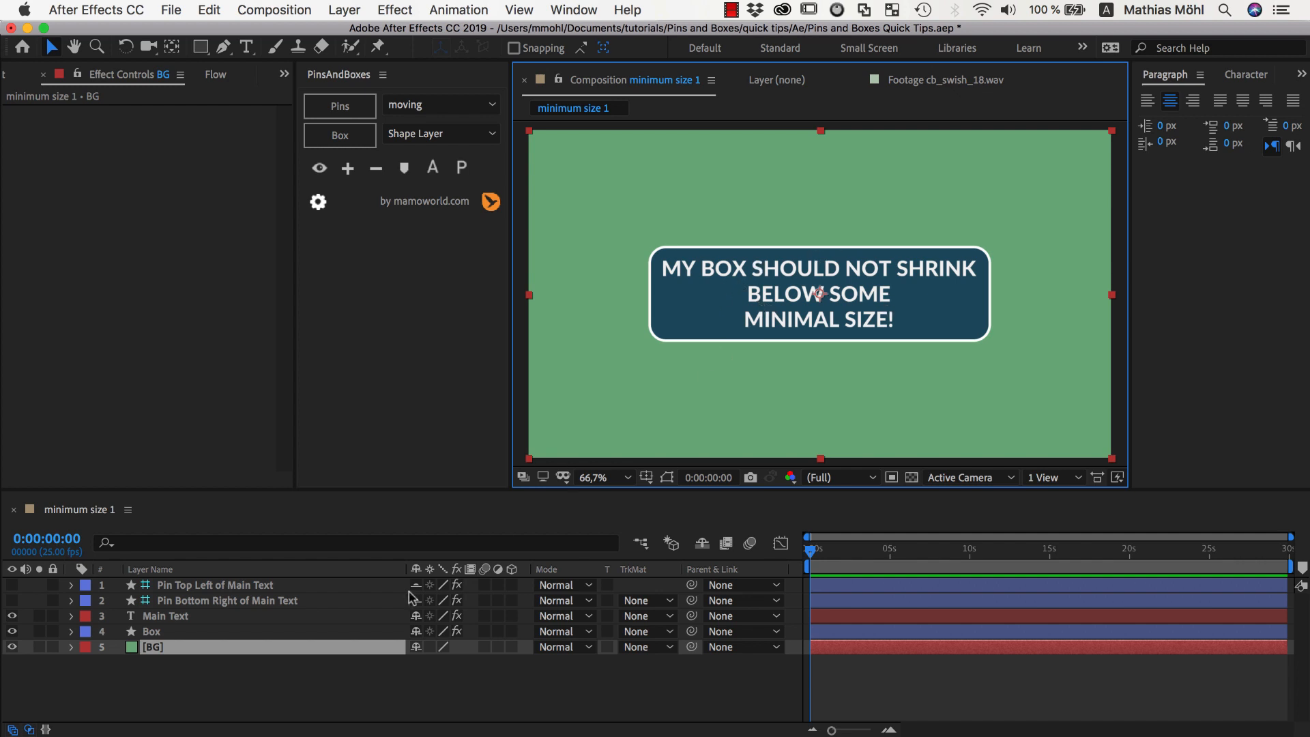
Step: Select Main Text and show its Pin Top Left and Pin Bottom Right layers
left_click(166, 616)
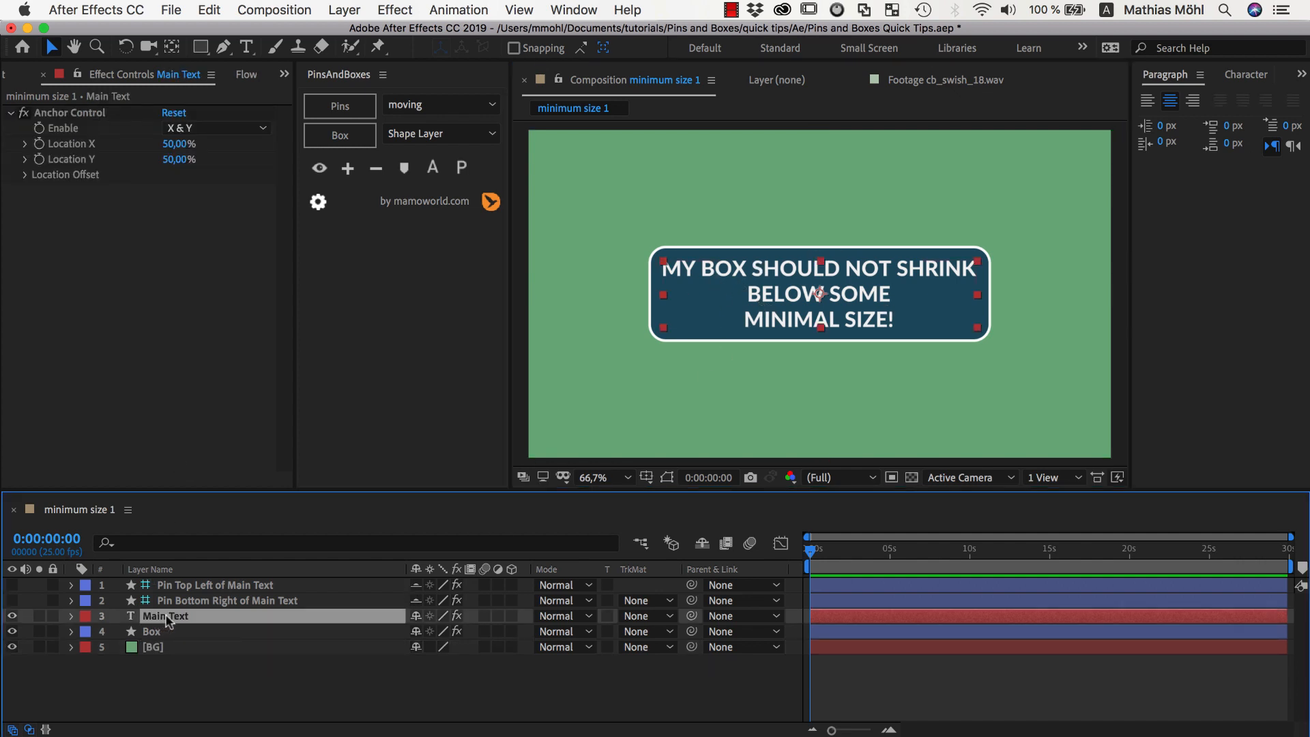
left_click(151, 632)
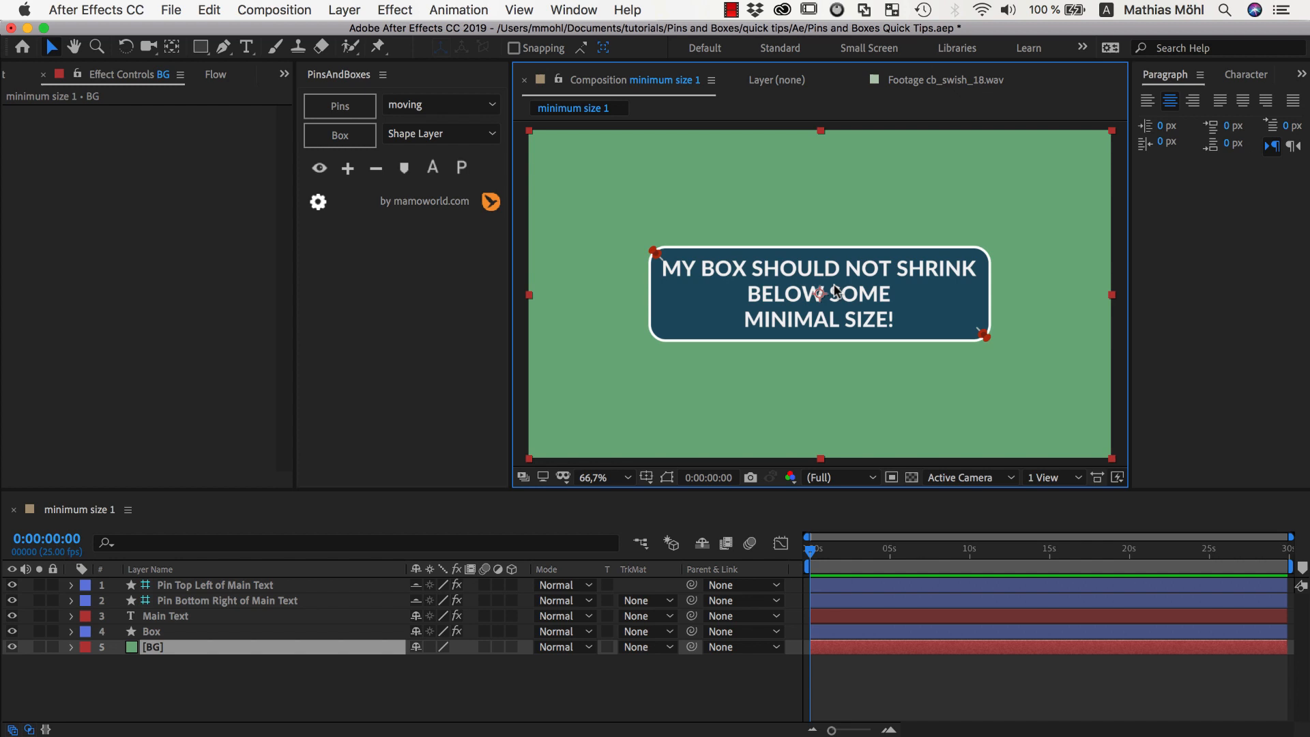
mouse_move(989, 262)
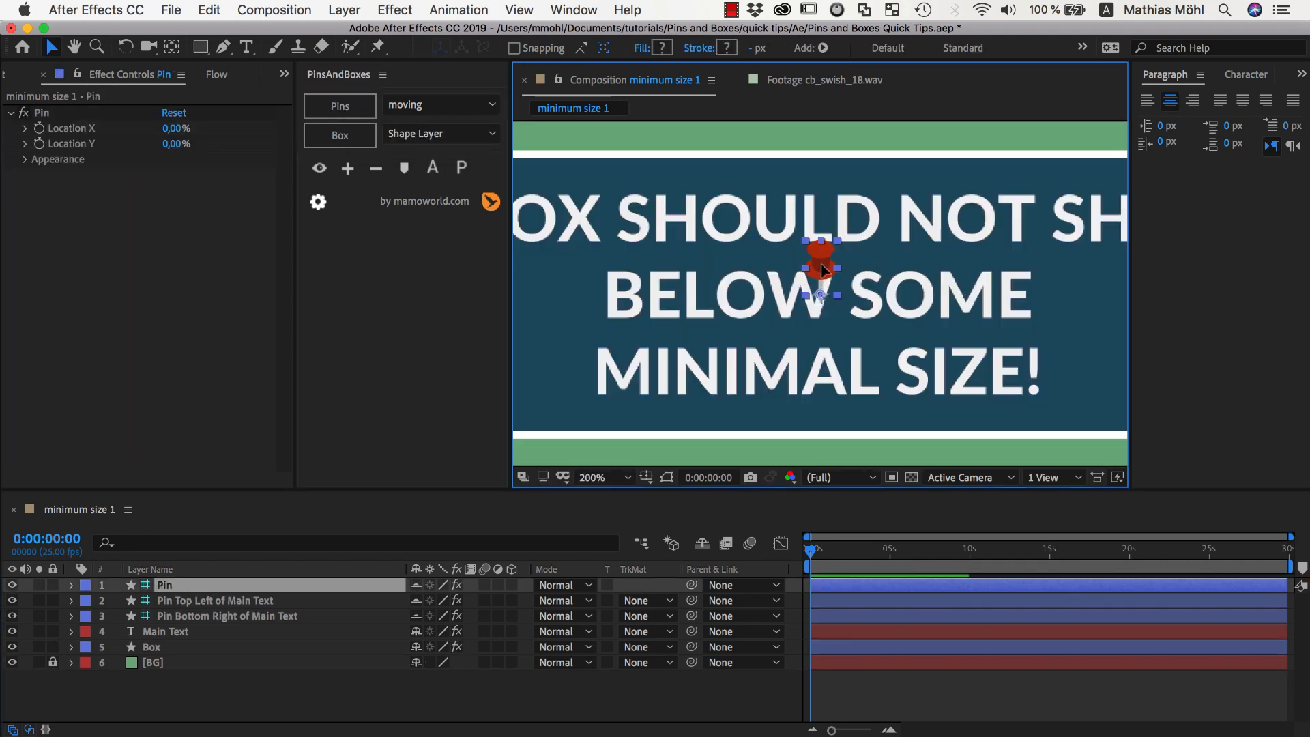
Step: Place one new pin along the text's top edge and one beside its right side, then add Box to the selection
left_click_drag(822, 267, 664, 171)
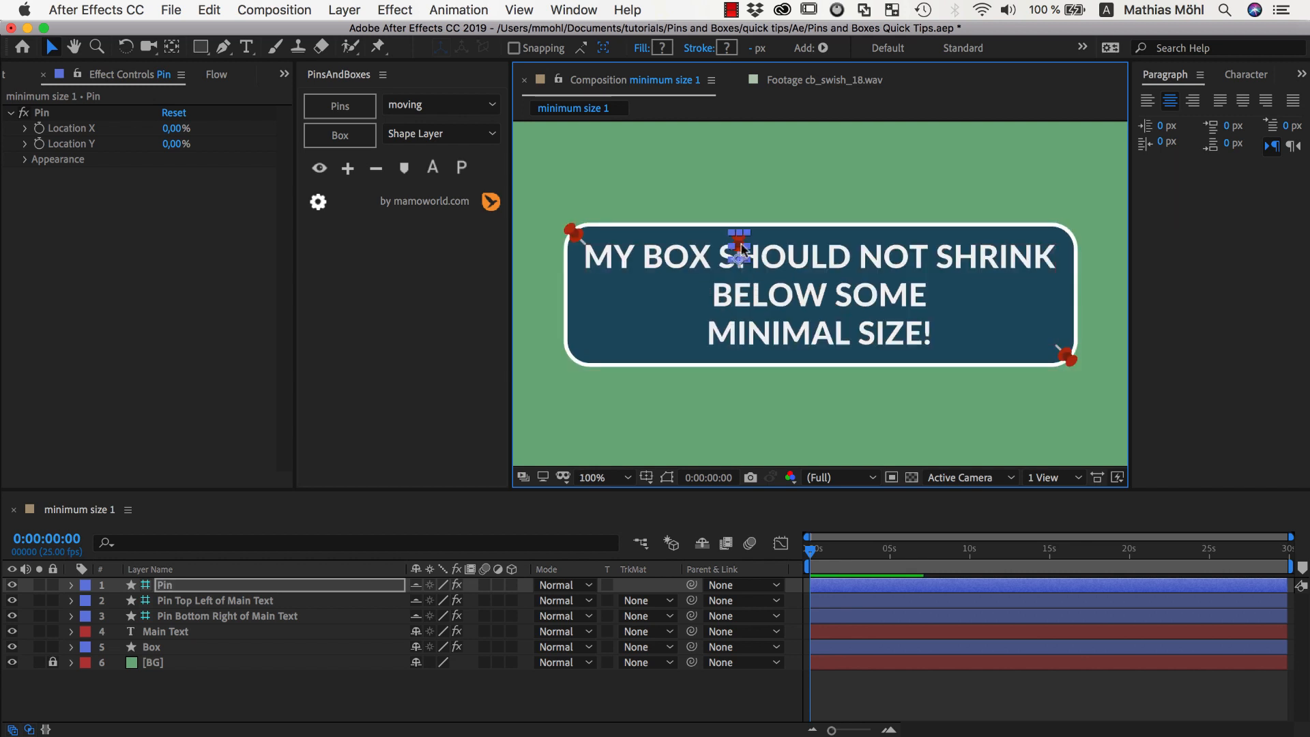
left_click_drag(737, 238, 664, 238)
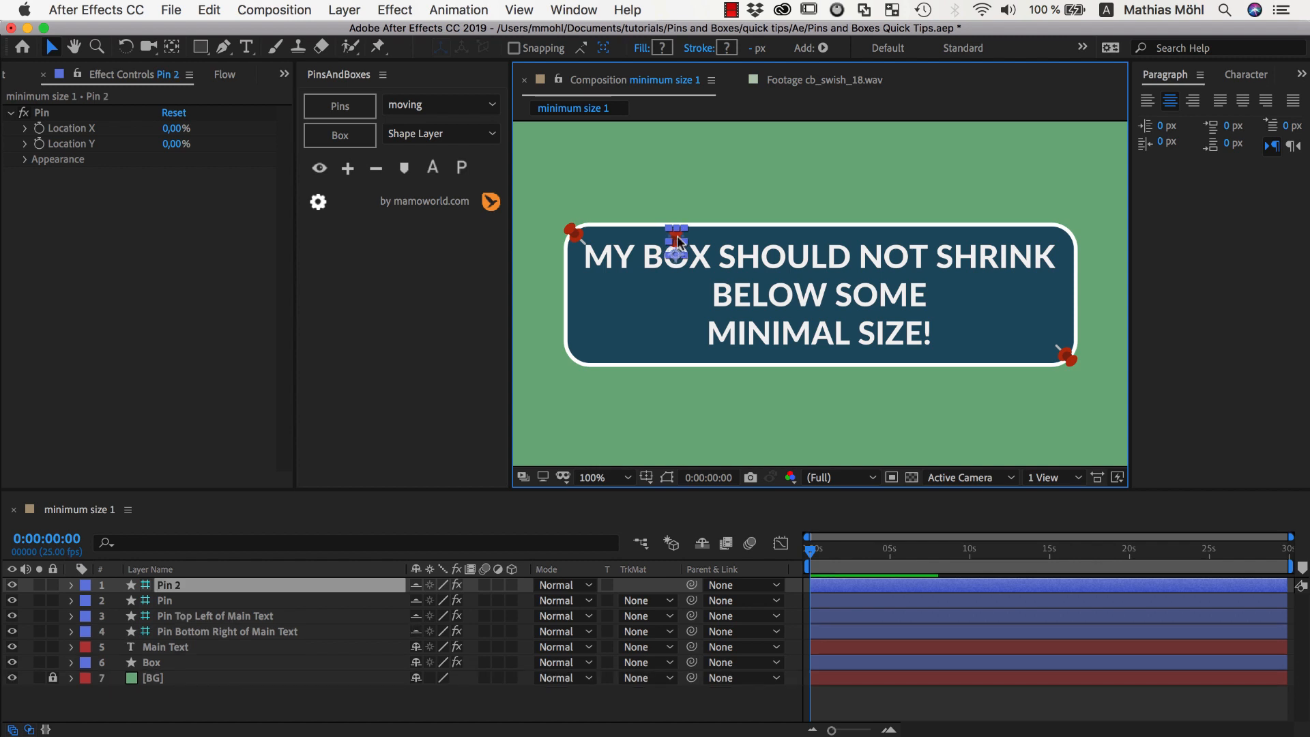
left_click_drag(677, 241, 961, 309)
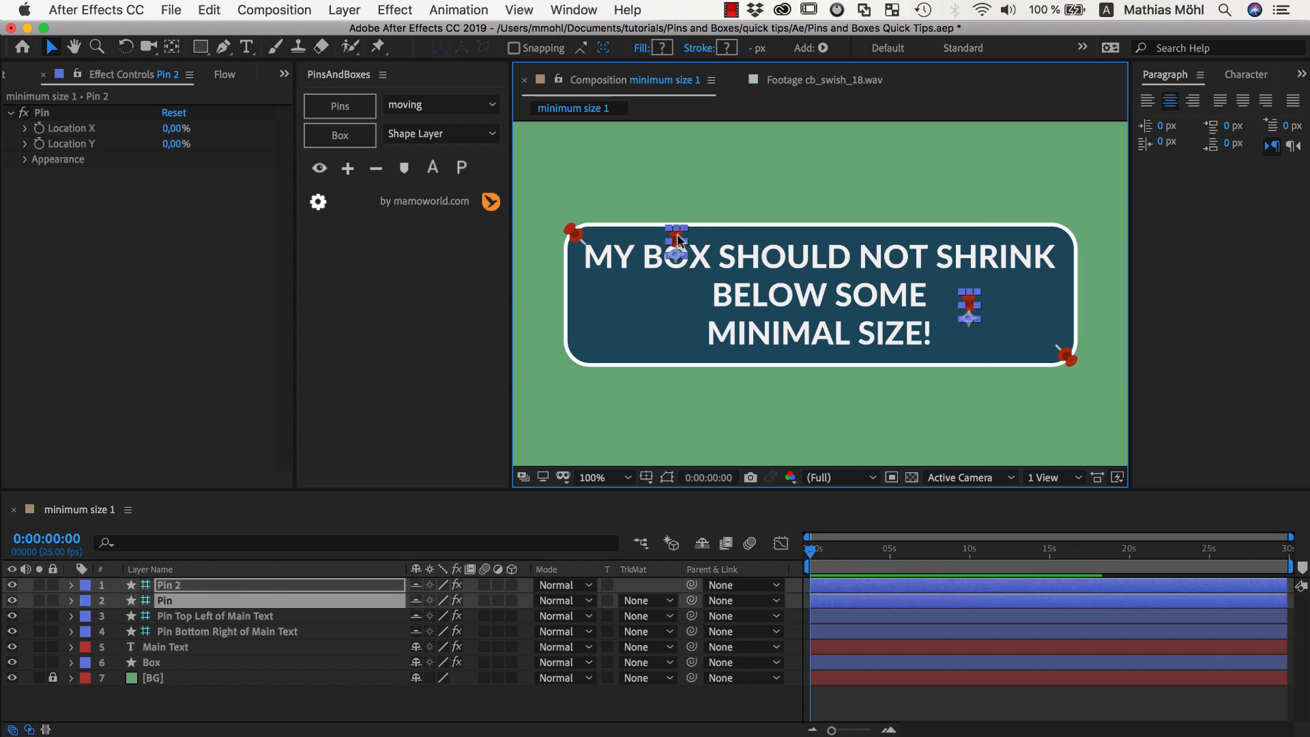
left_click(151, 662)
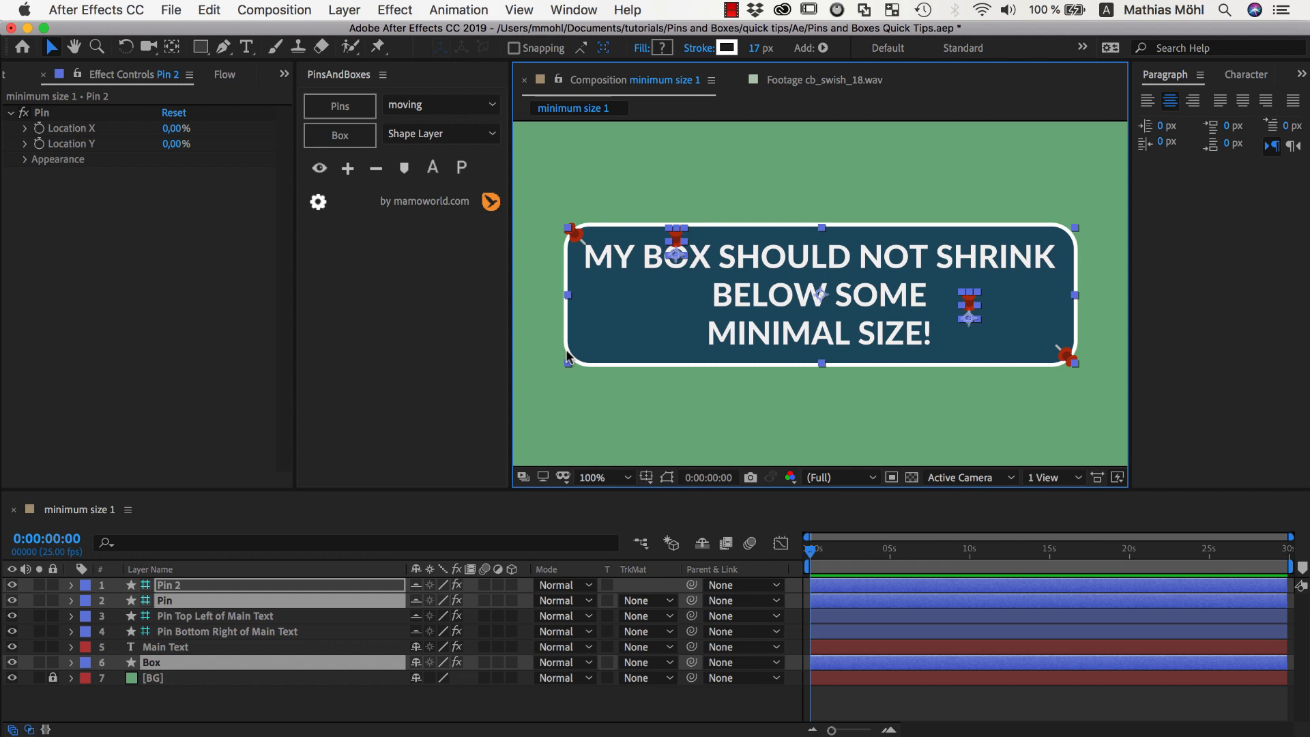
left_click(348, 167)
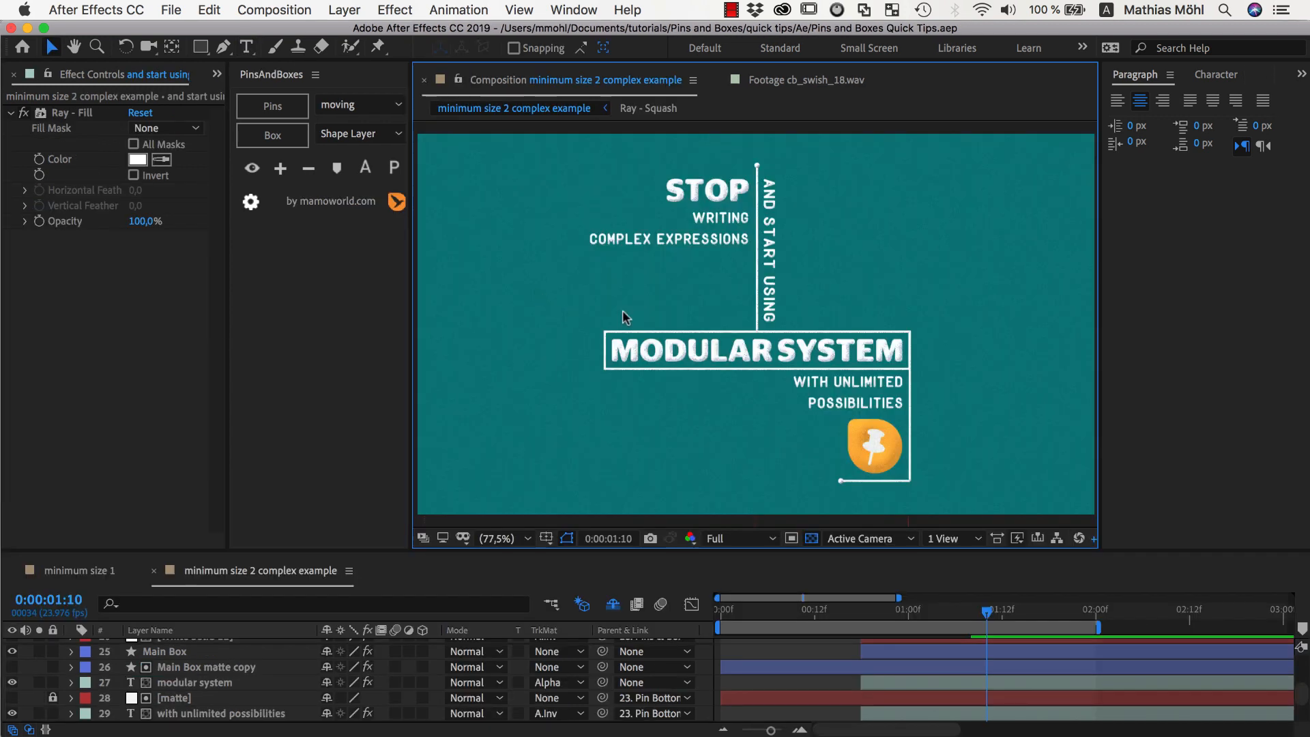
mouse_move(772, 307)
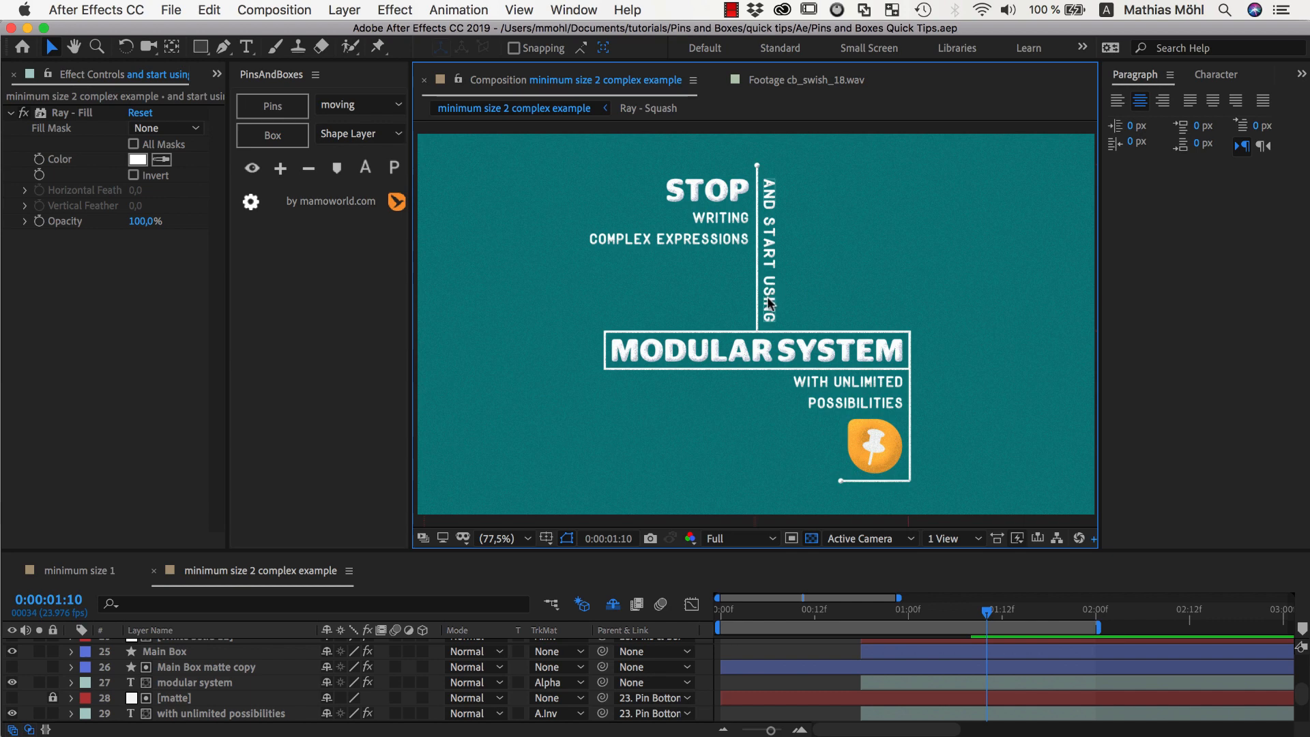
mouse_move(628, 356)
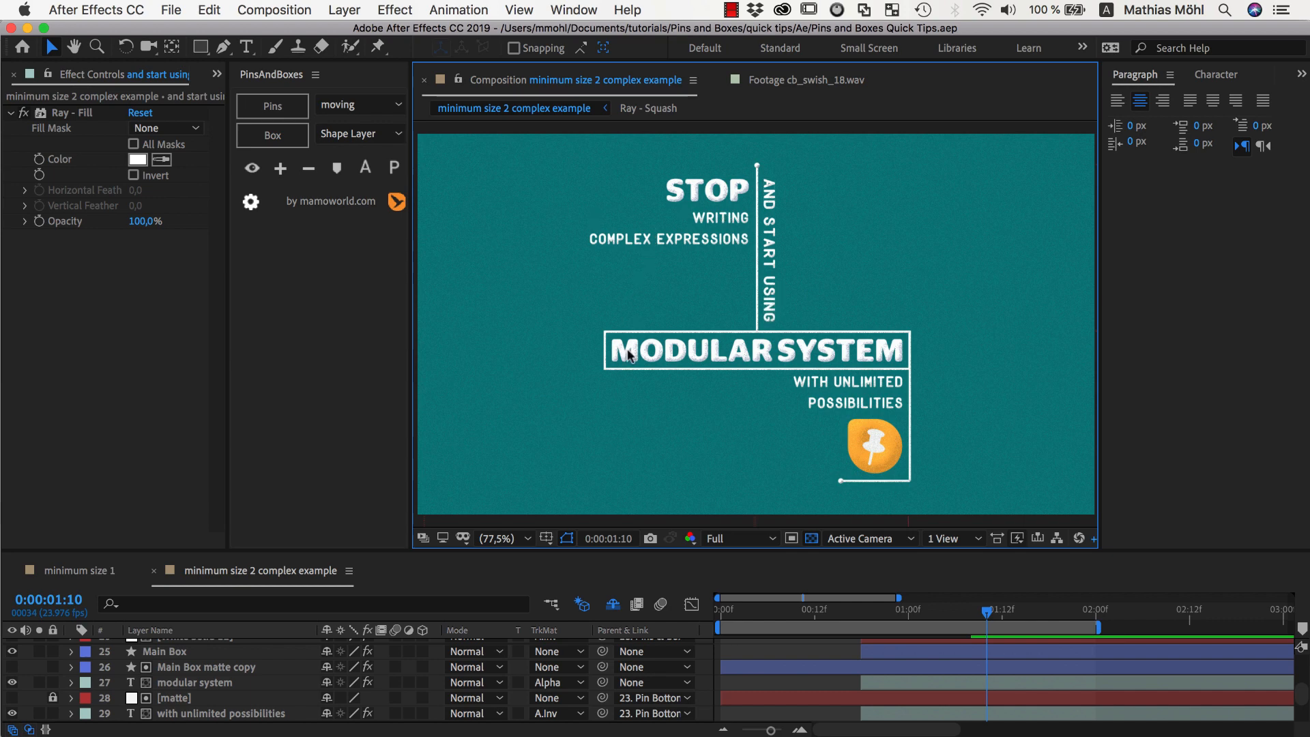
mouse_move(810, 305)
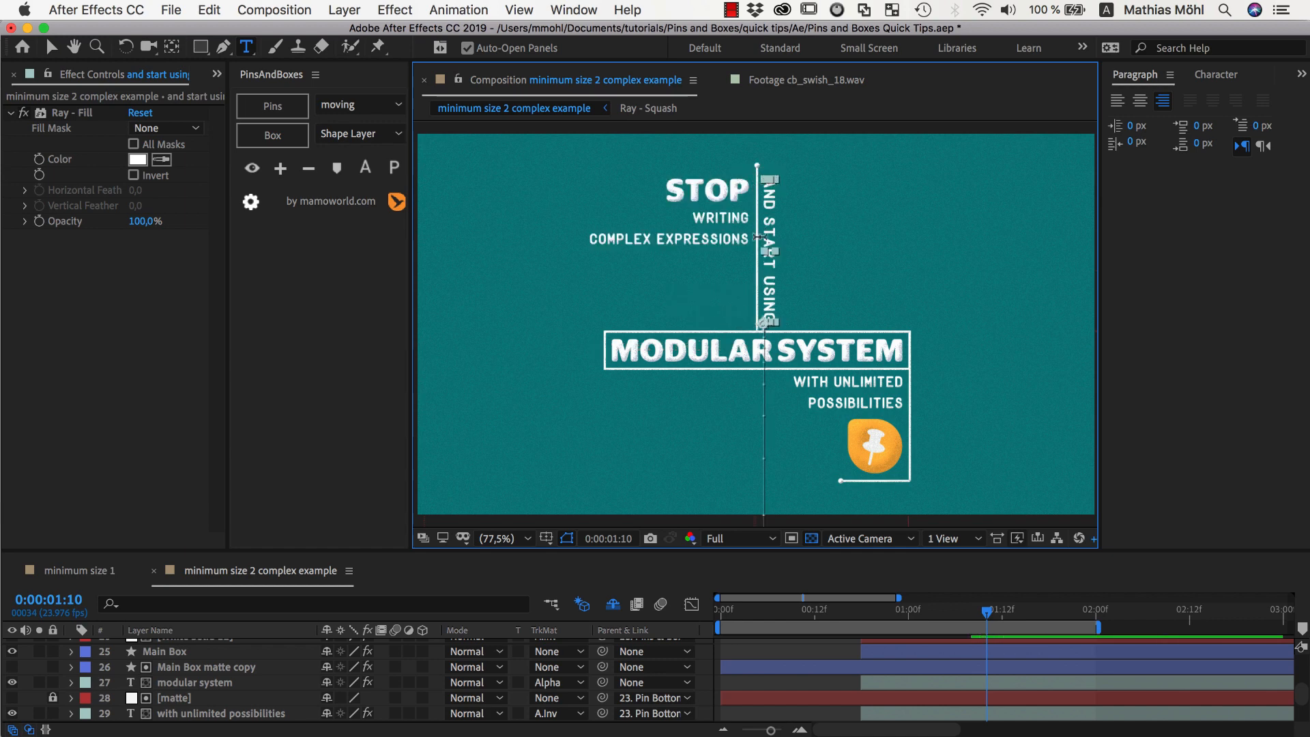
mouse_move(755, 249)
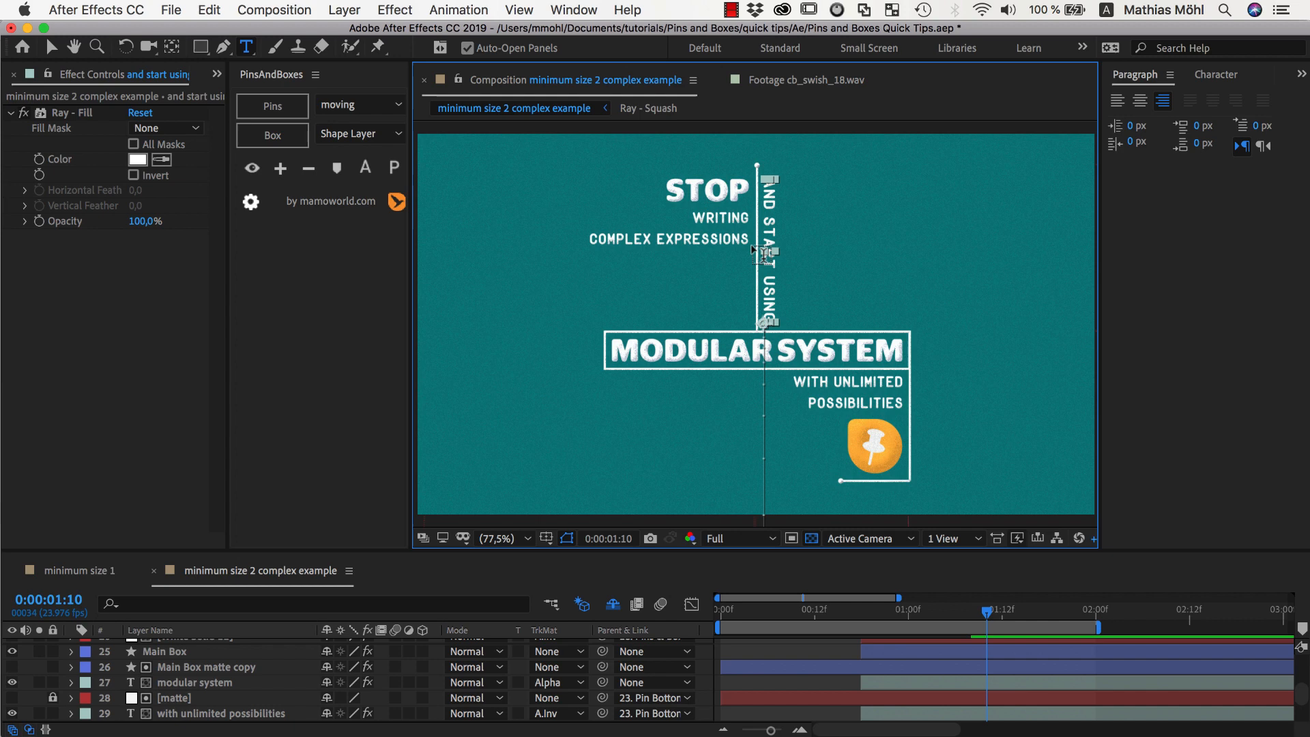
mouse_move(785, 219)
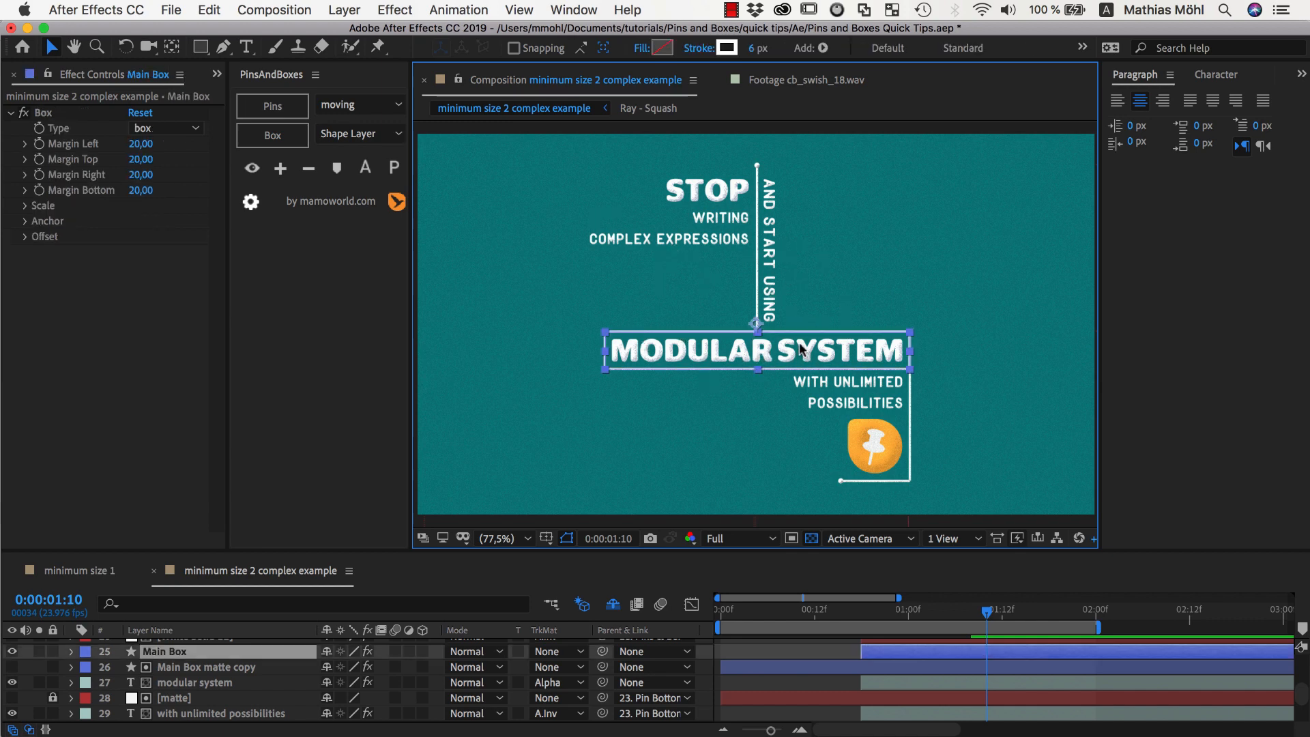
mouse_move(762, 351)
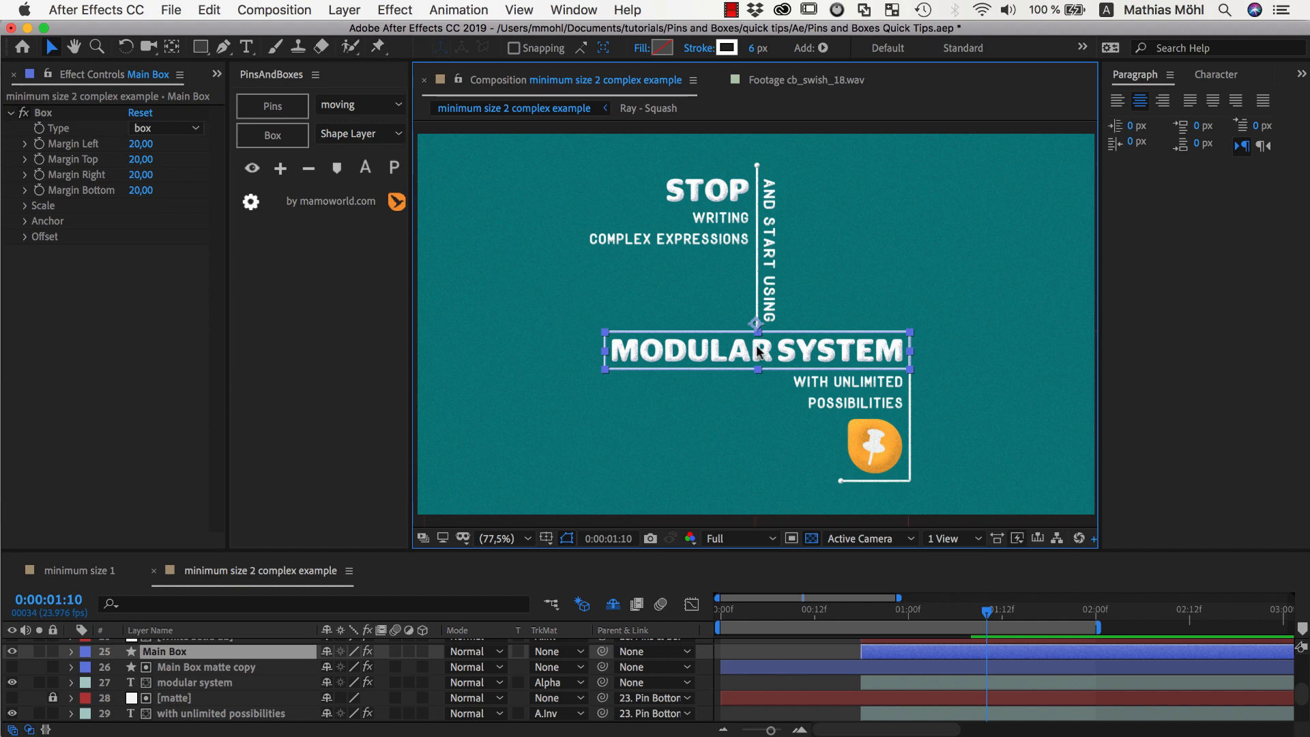
mouse_move(768, 350)
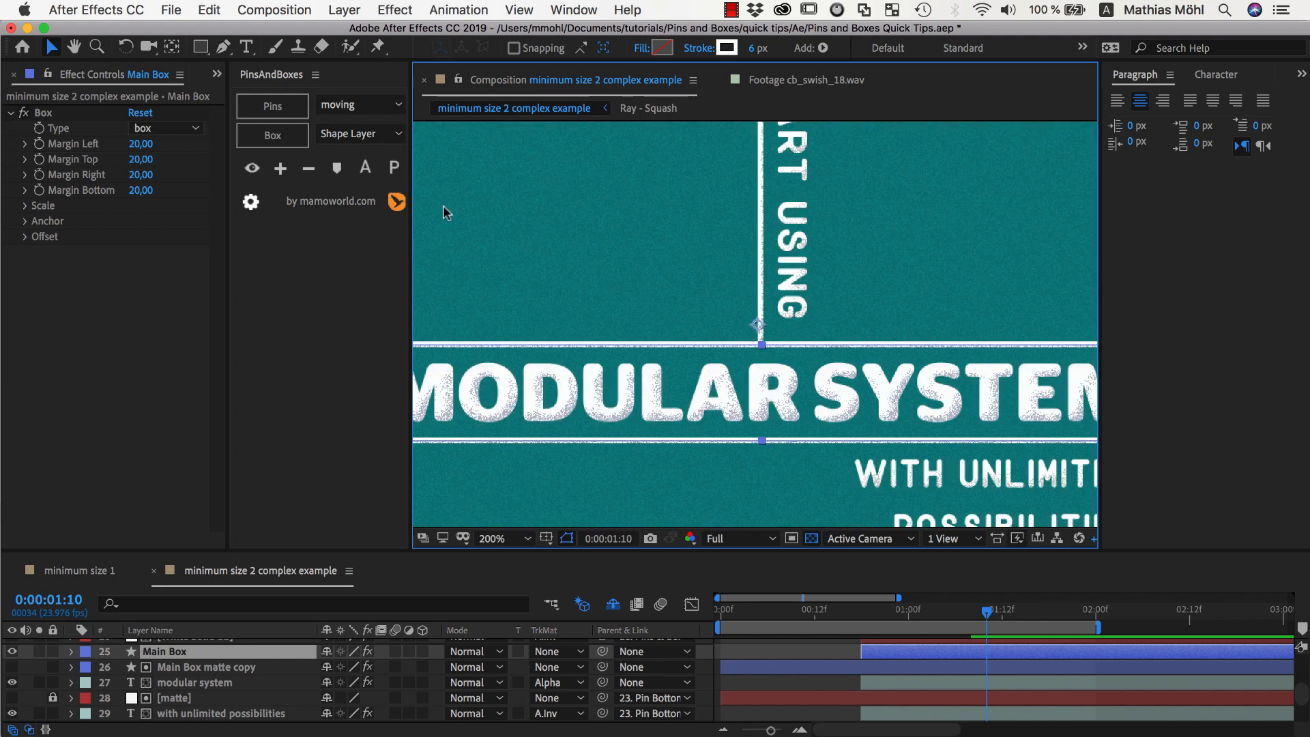
left_click(251, 168)
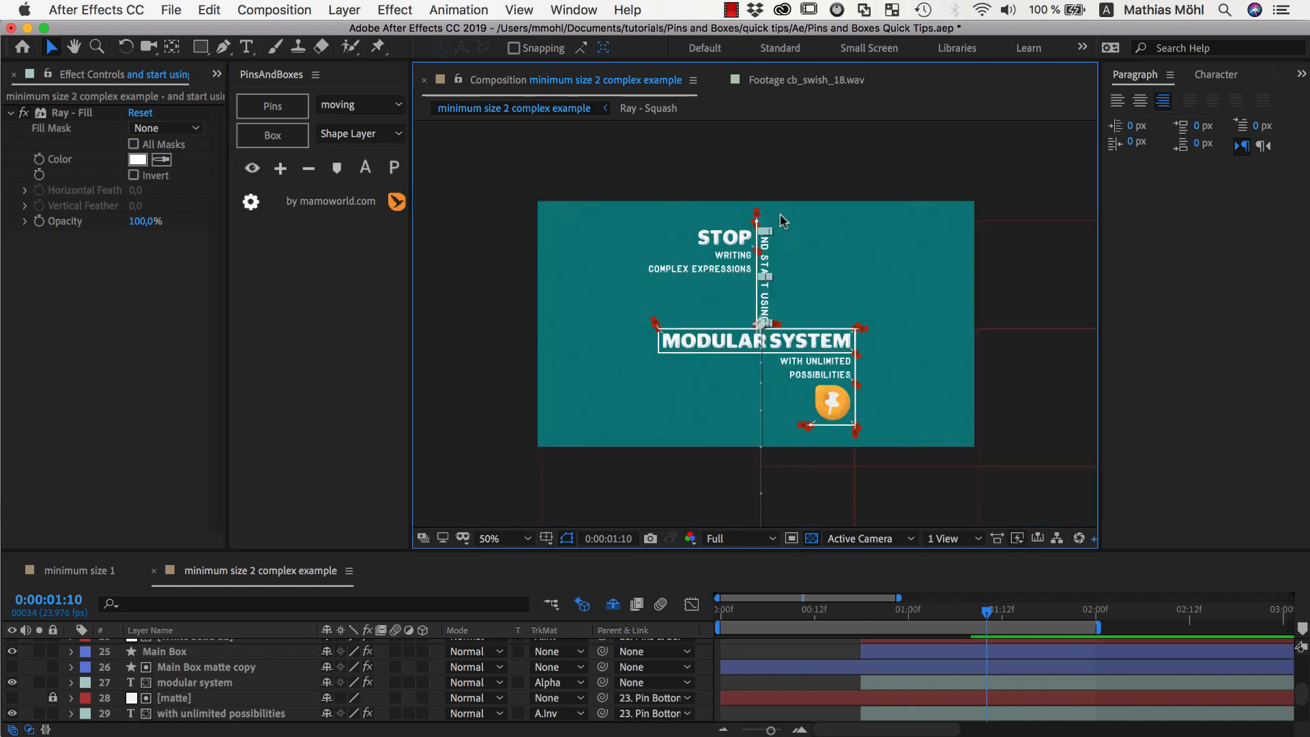
left_click(490, 538)
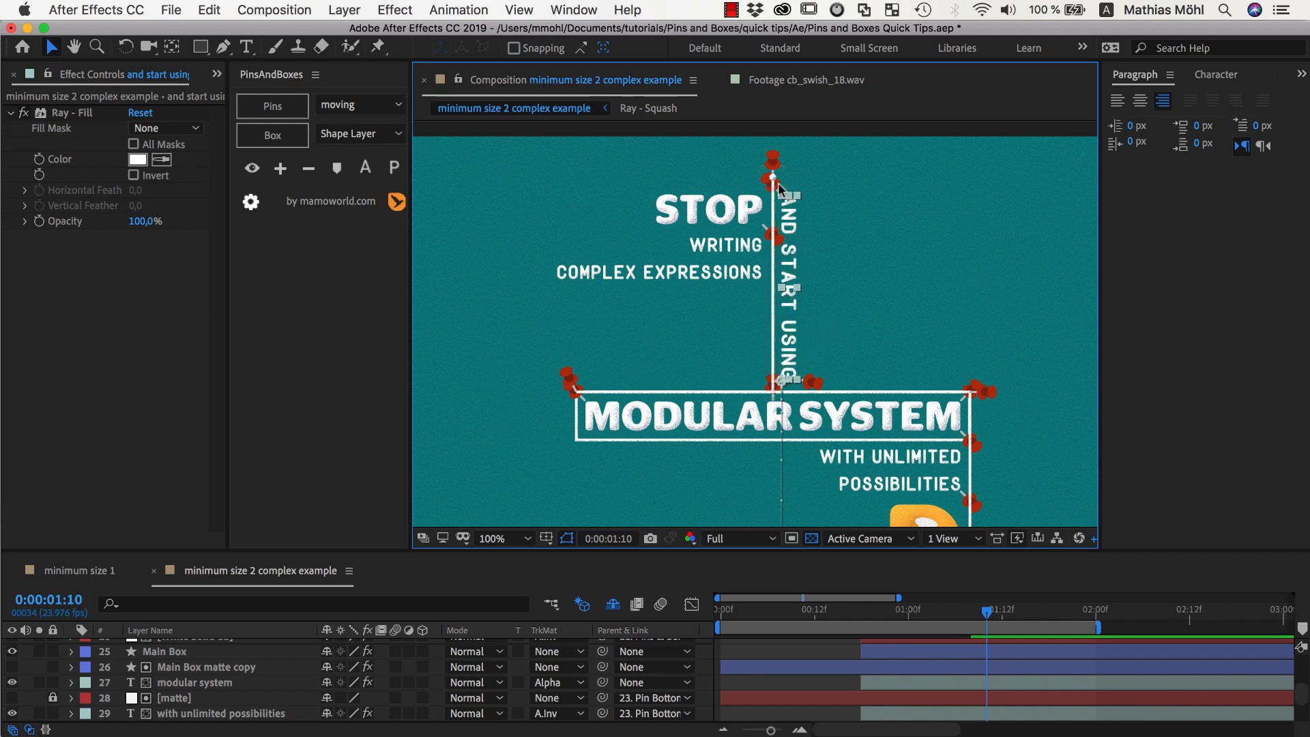
mouse_move(777, 357)
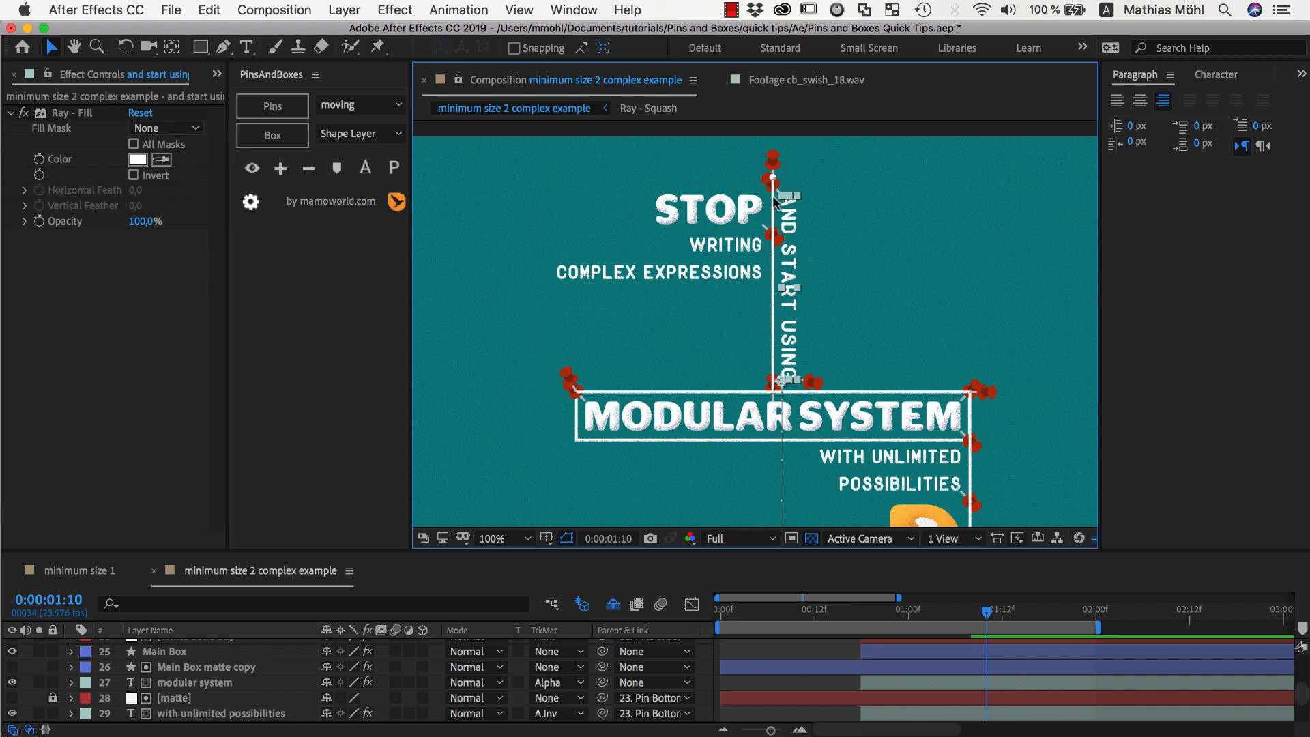
mouse_move(782, 166)
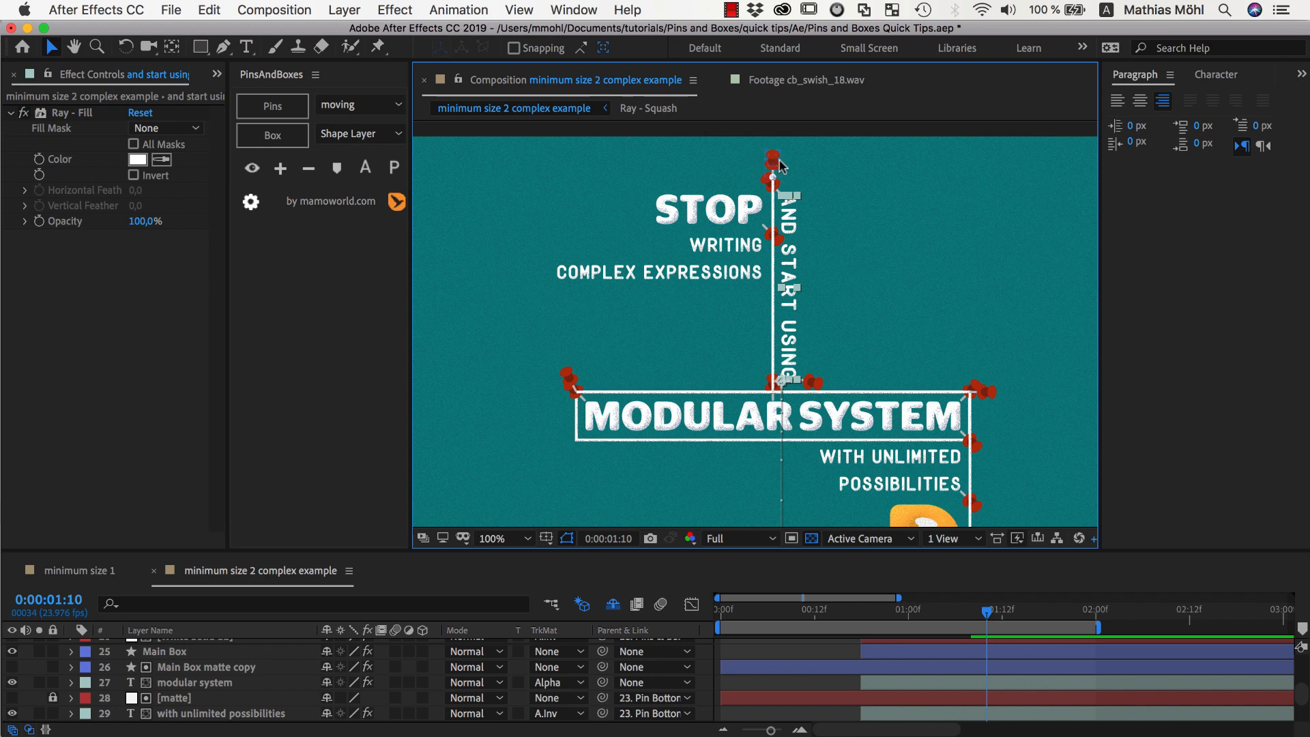
mouse_move(775, 162)
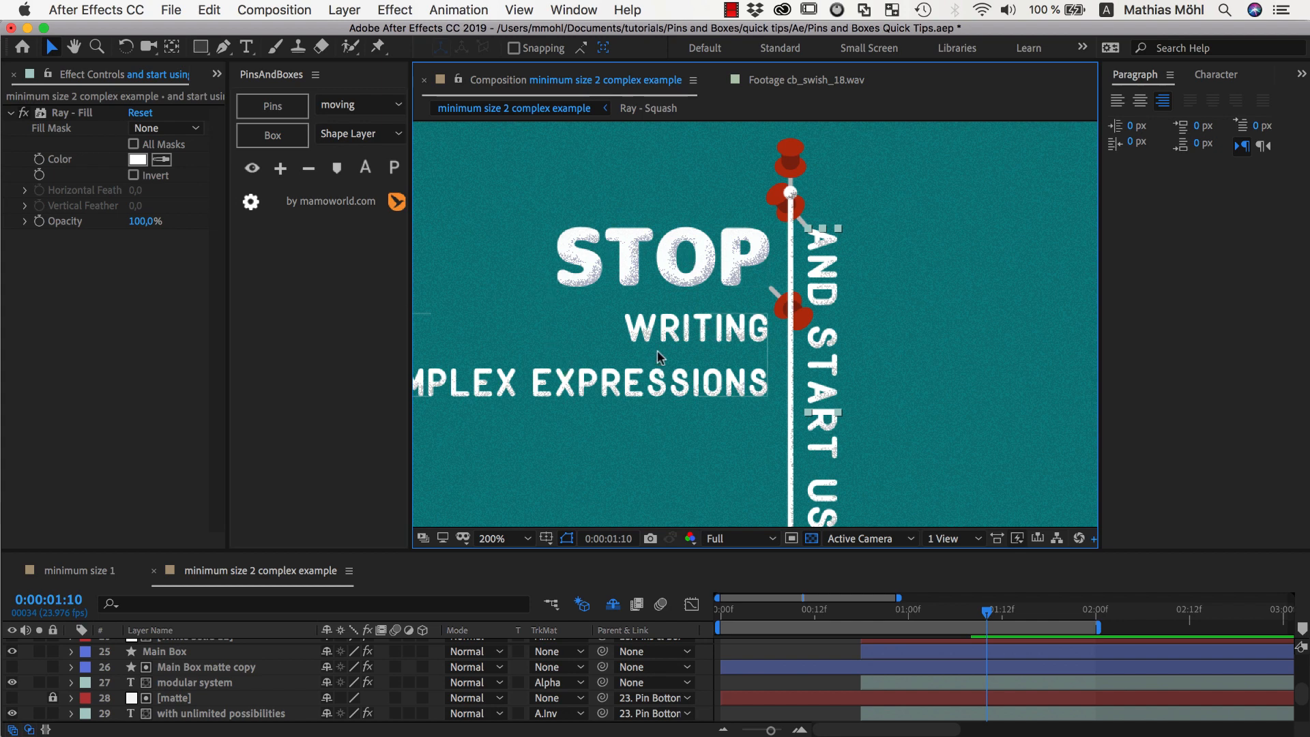
mouse_move(793, 161)
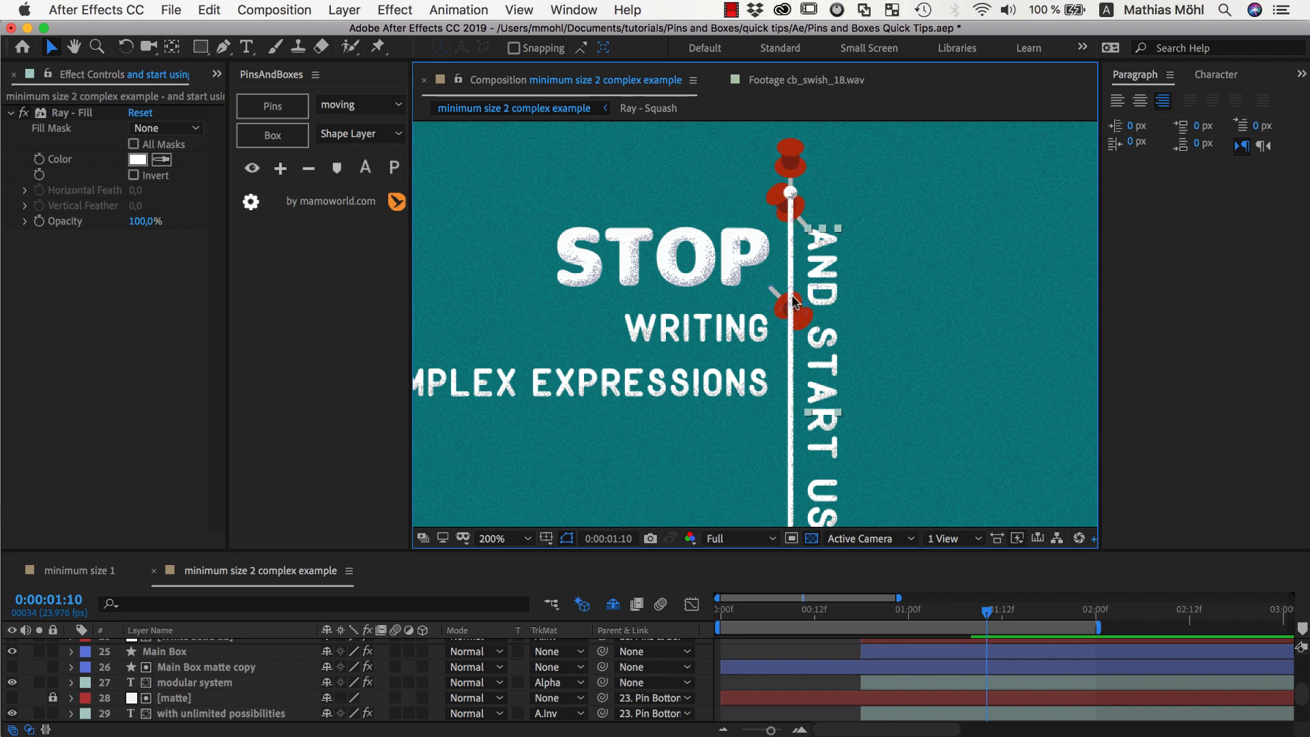
mouse_move(789, 269)
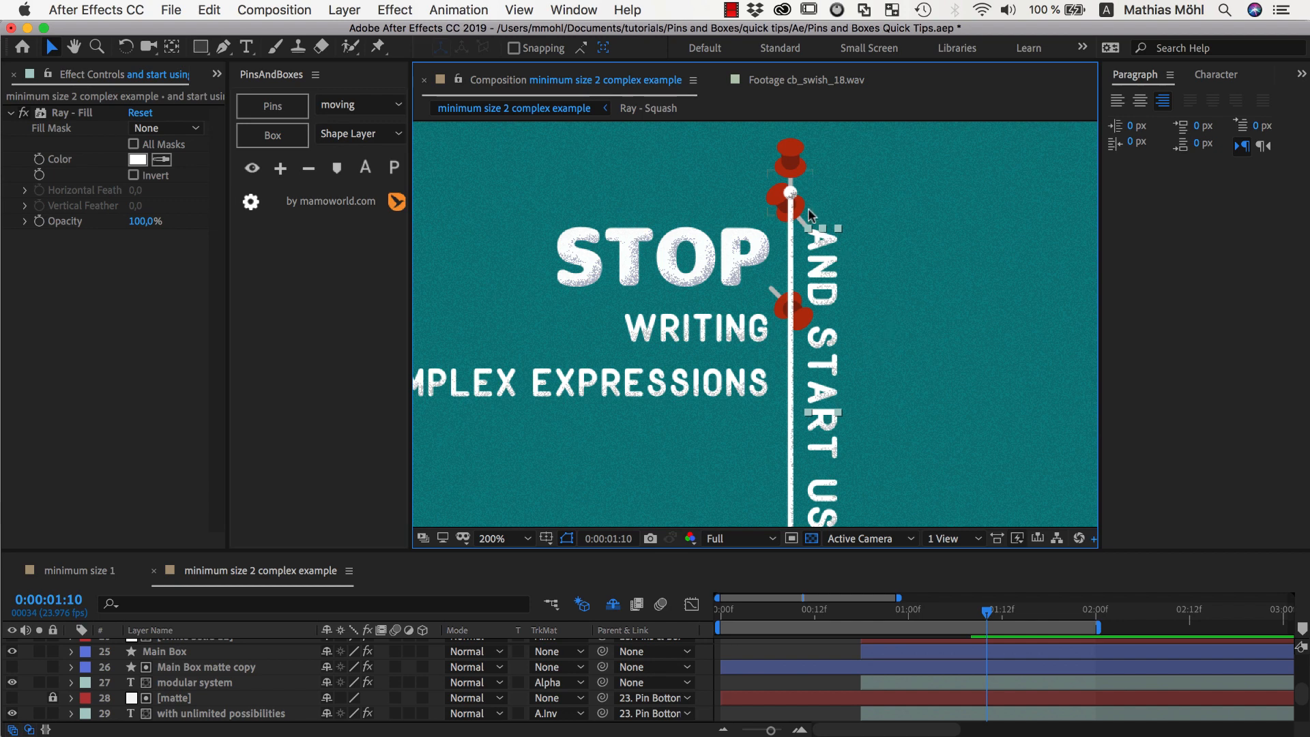
mouse_move(814, 236)
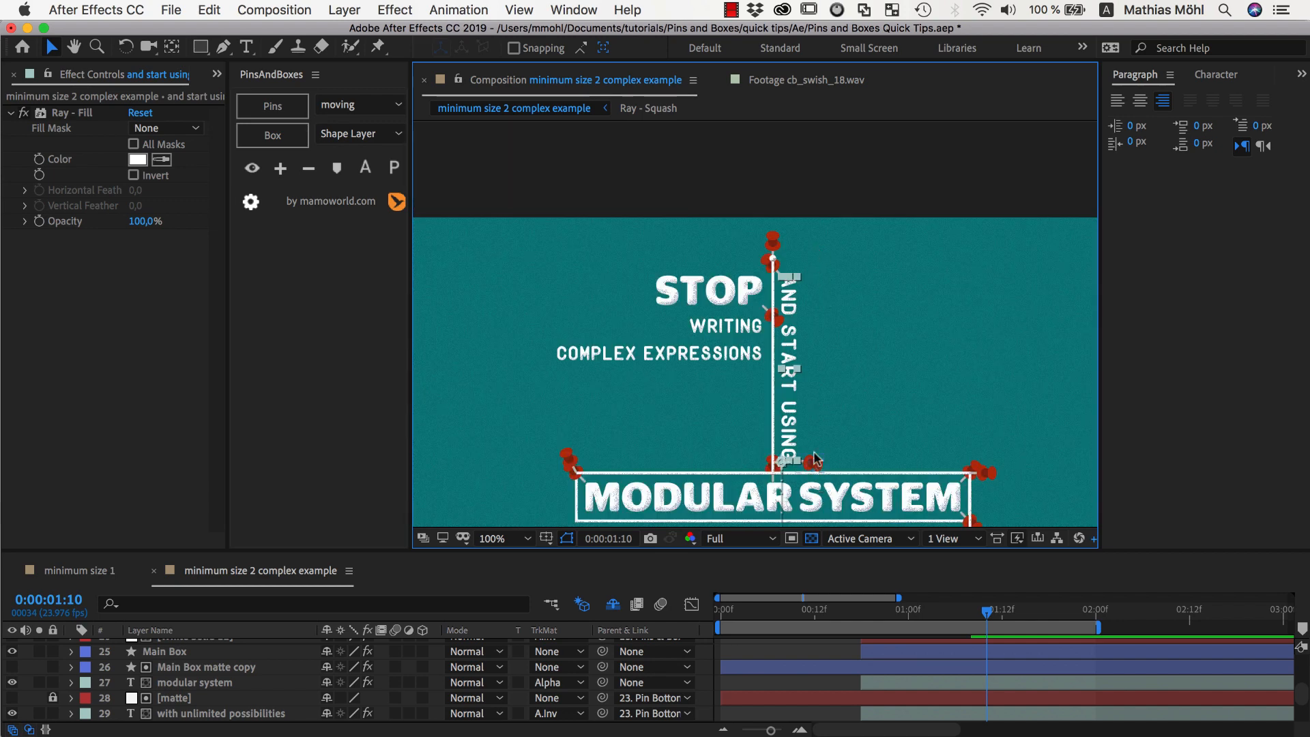
mouse_move(832, 349)
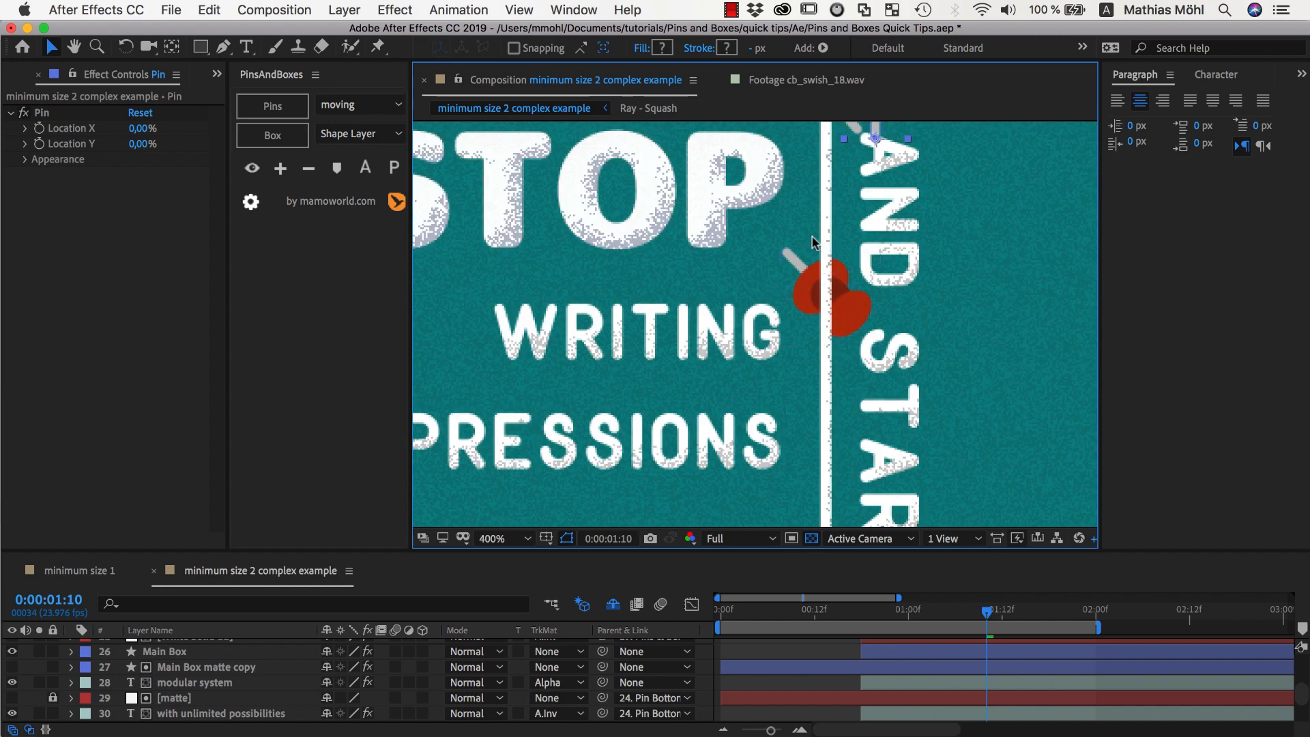
Step: Select the vertical line top part layer and add a pin for it
left_click(529, 538)
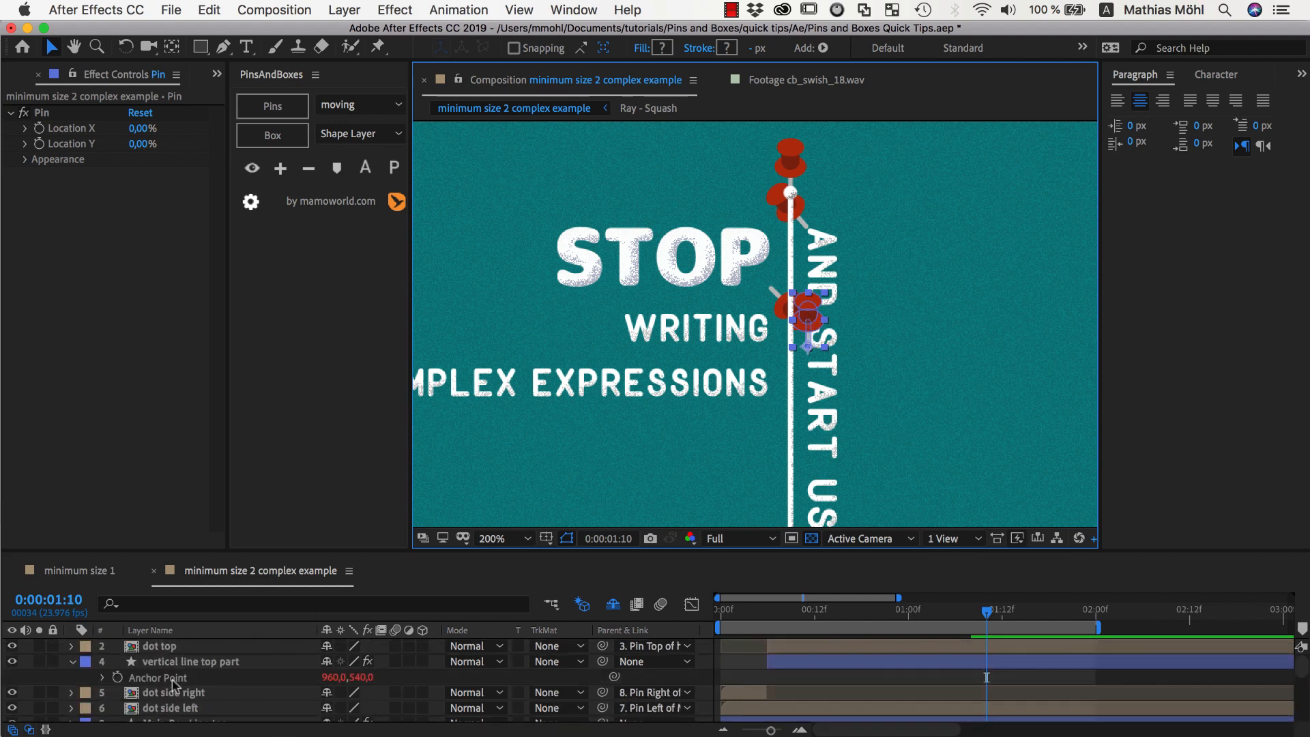
left_click(280, 168)
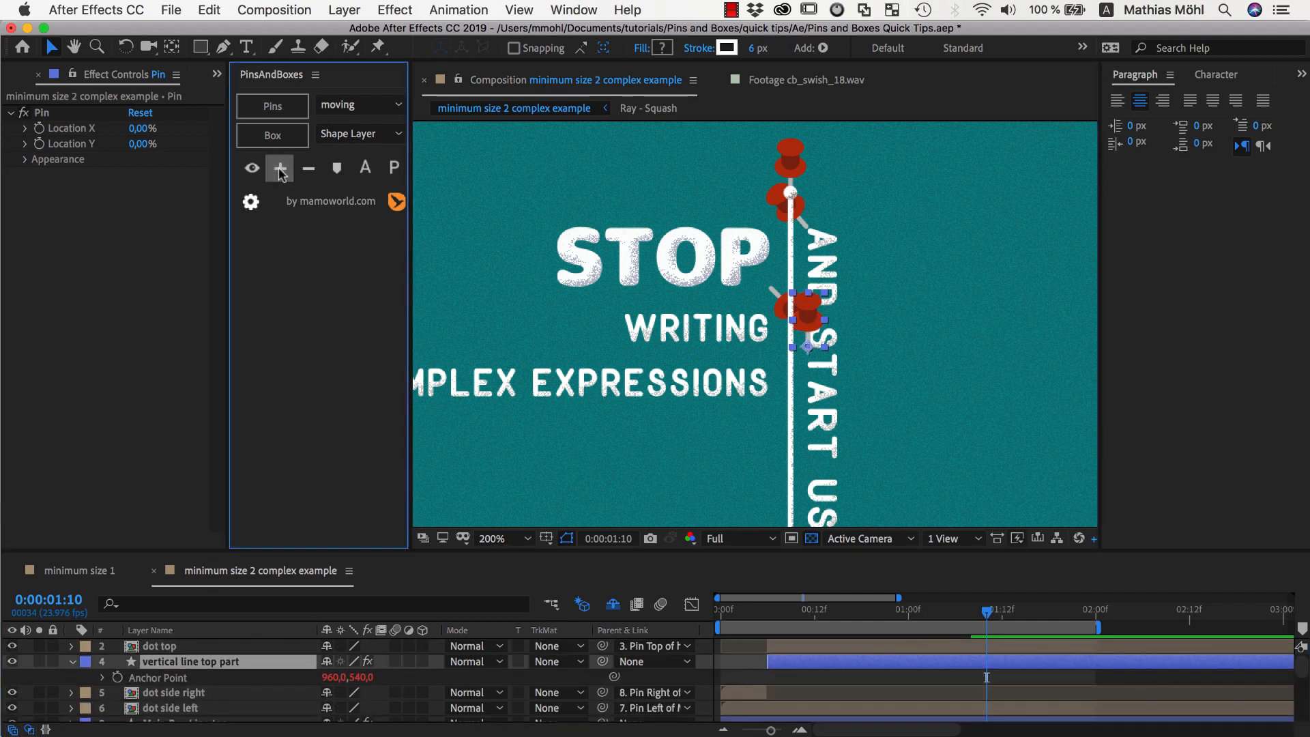
left_click(279, 168)
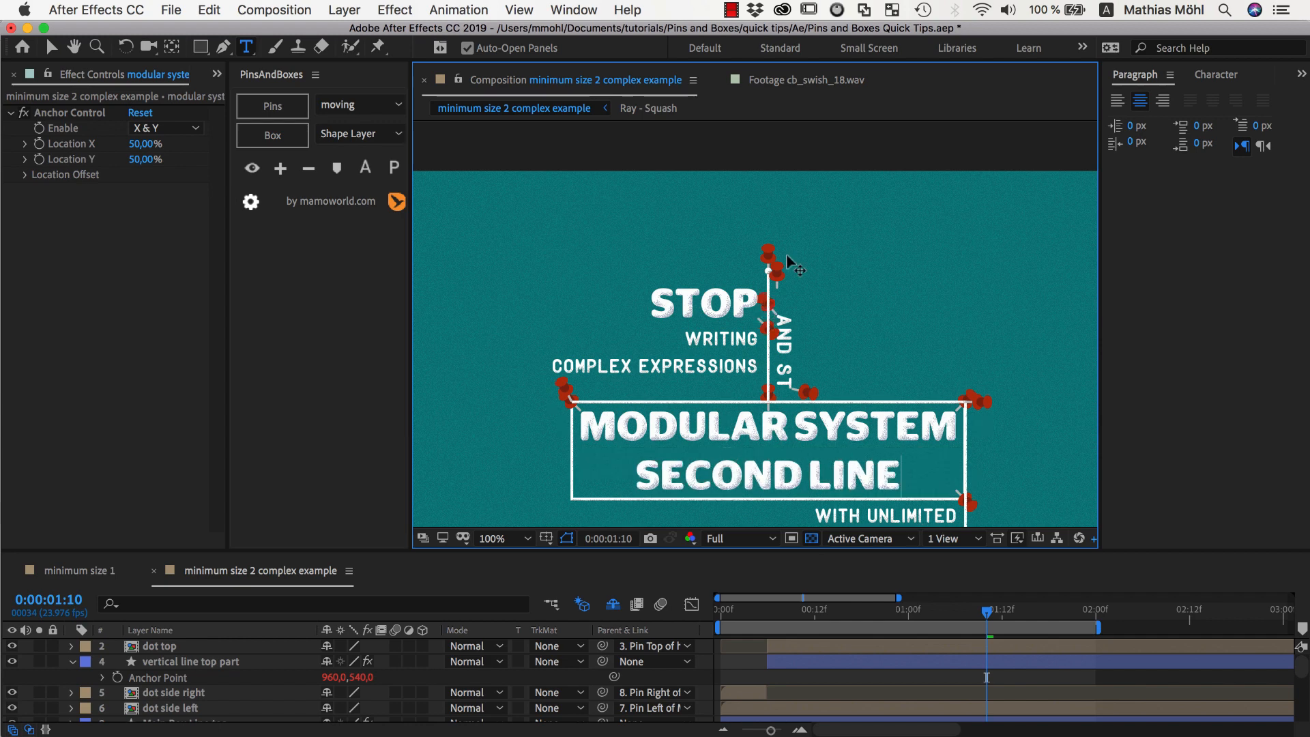
mouse_move(794, 290)
type("THIRD LINE")
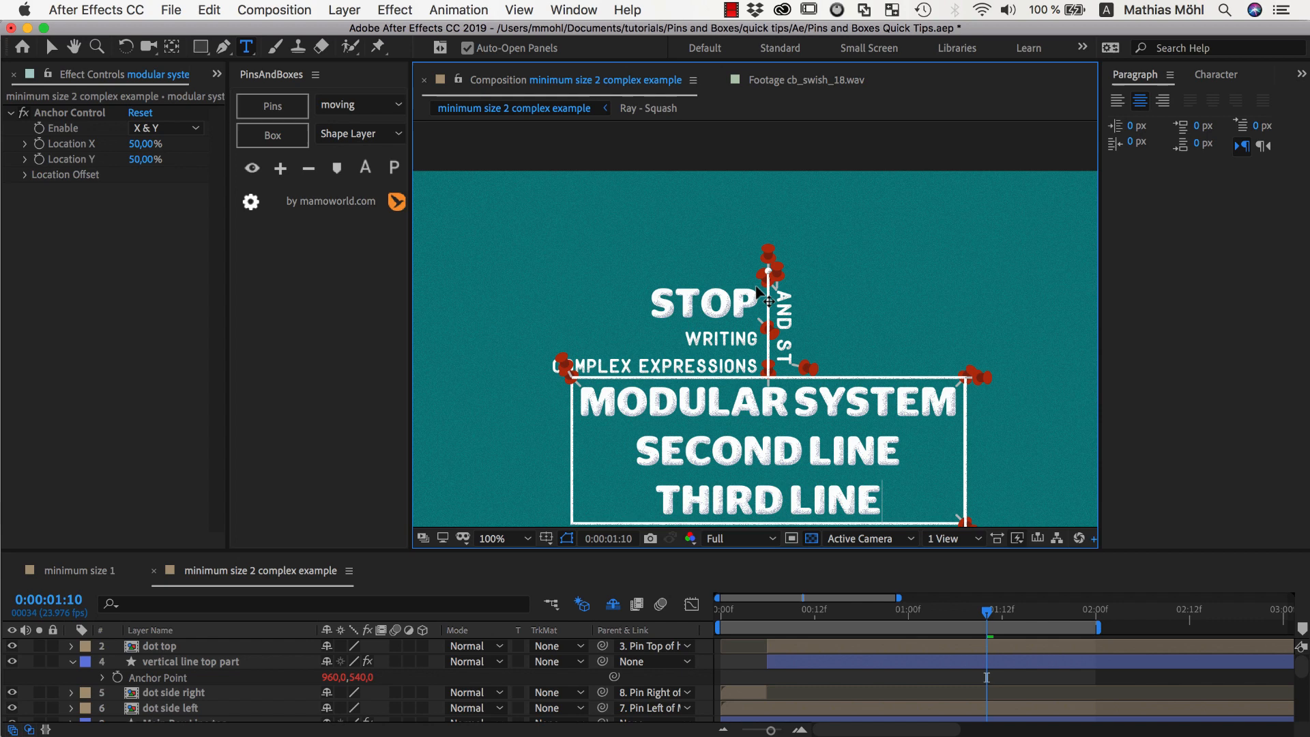
mouse_move(727, 330)
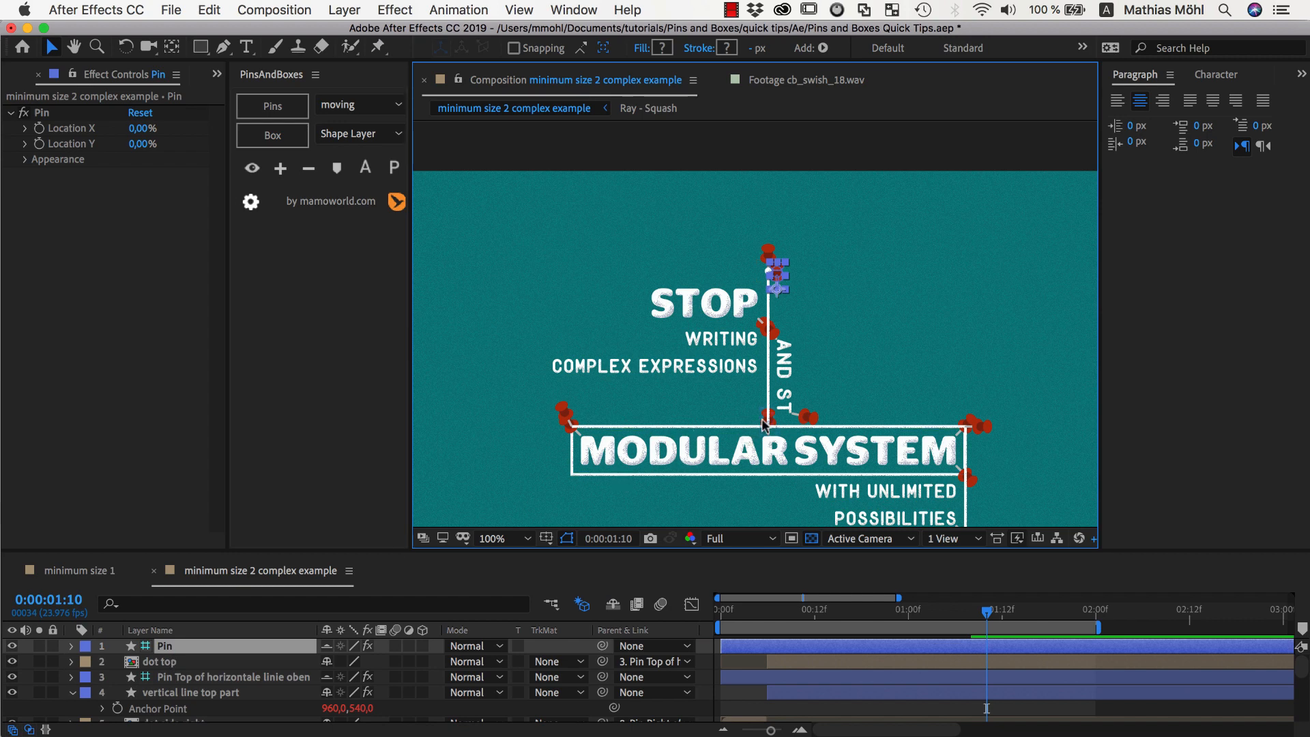
Step: Set the Pin layer's parent to '23. Pin Top of modular system'
left_click(205, 661)
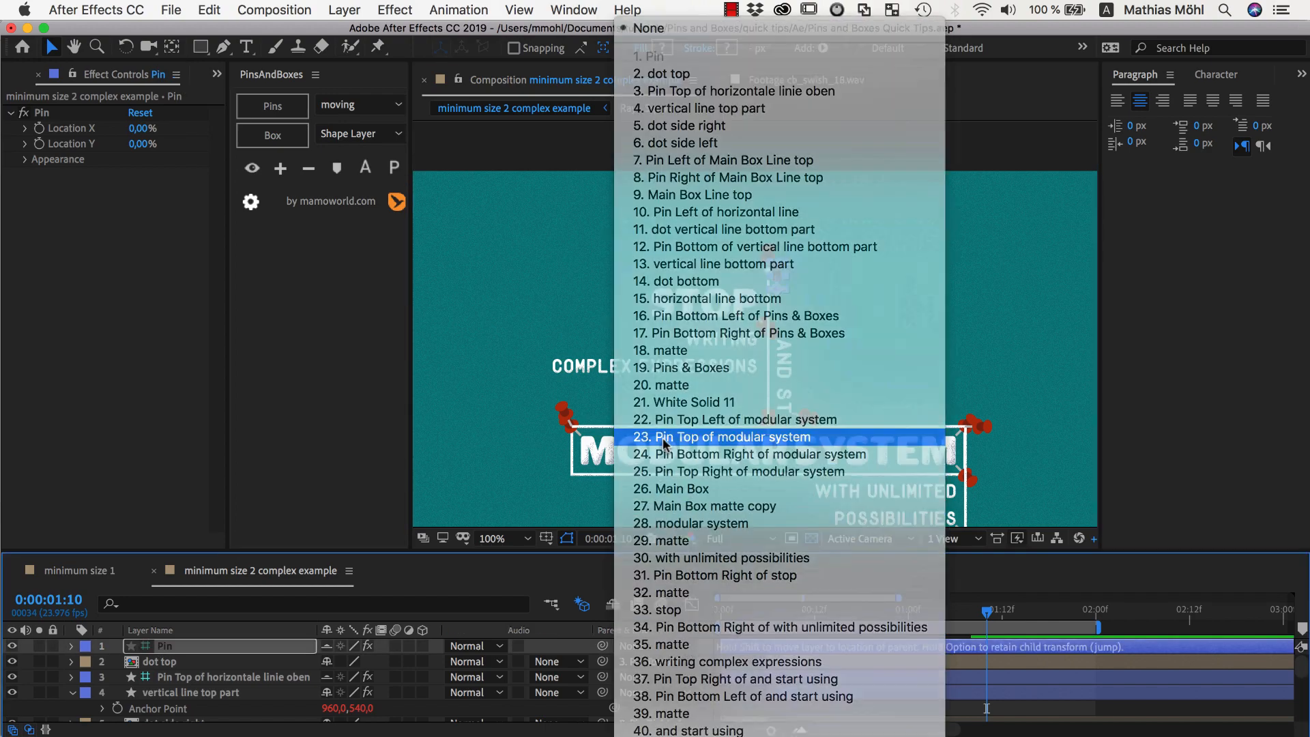
left_click(733, 437)
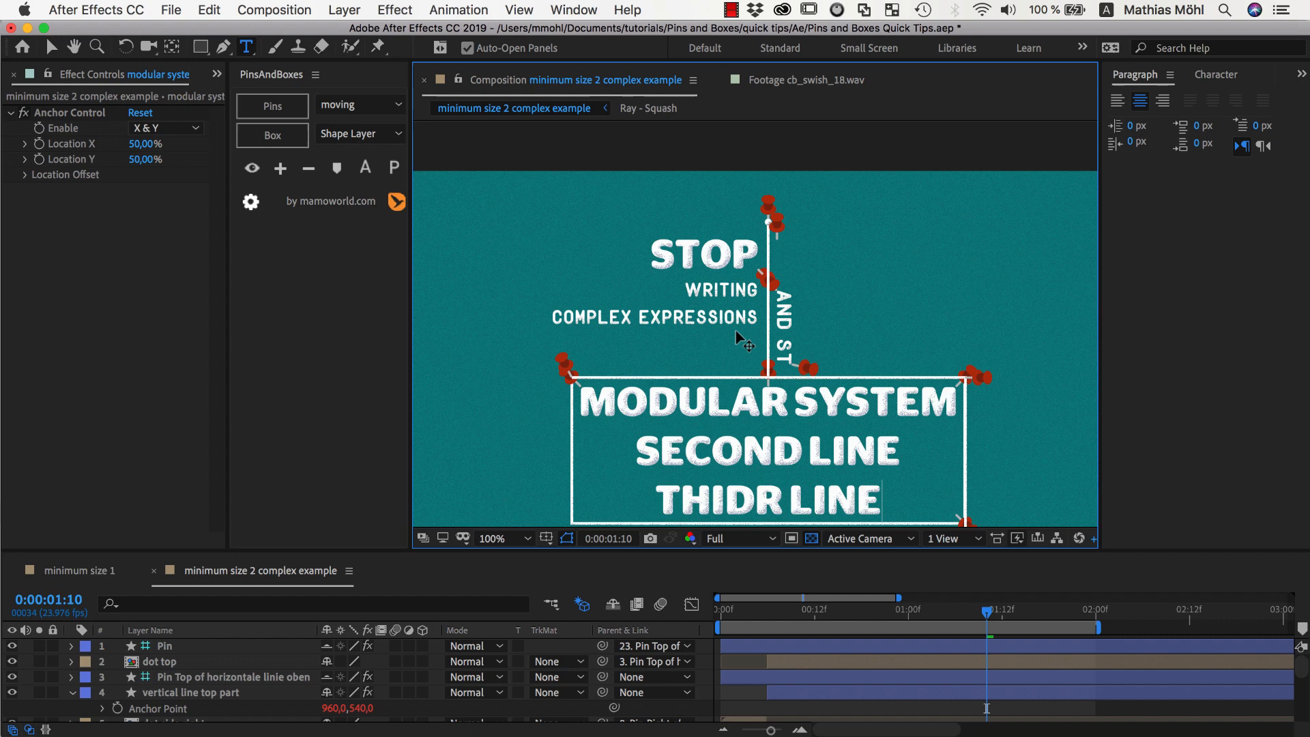
mouse_move(717, 345)
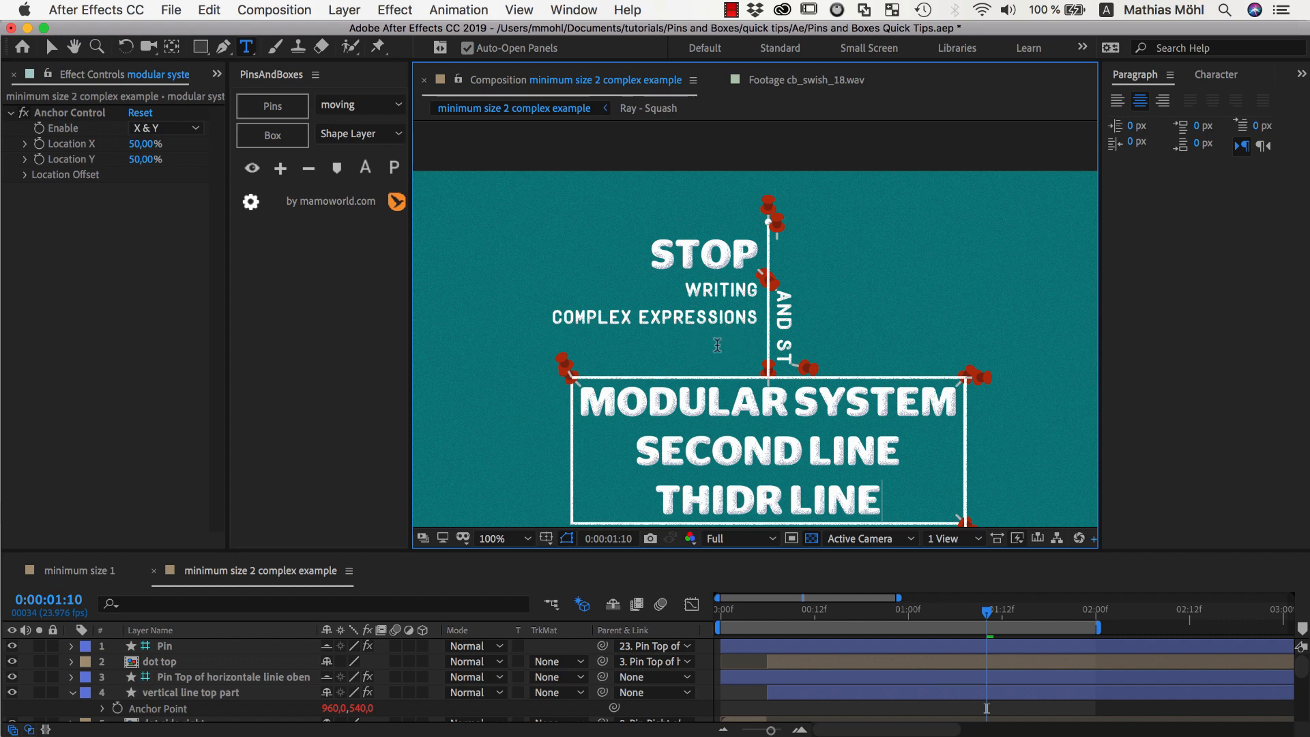
mouse_move(784, 606)
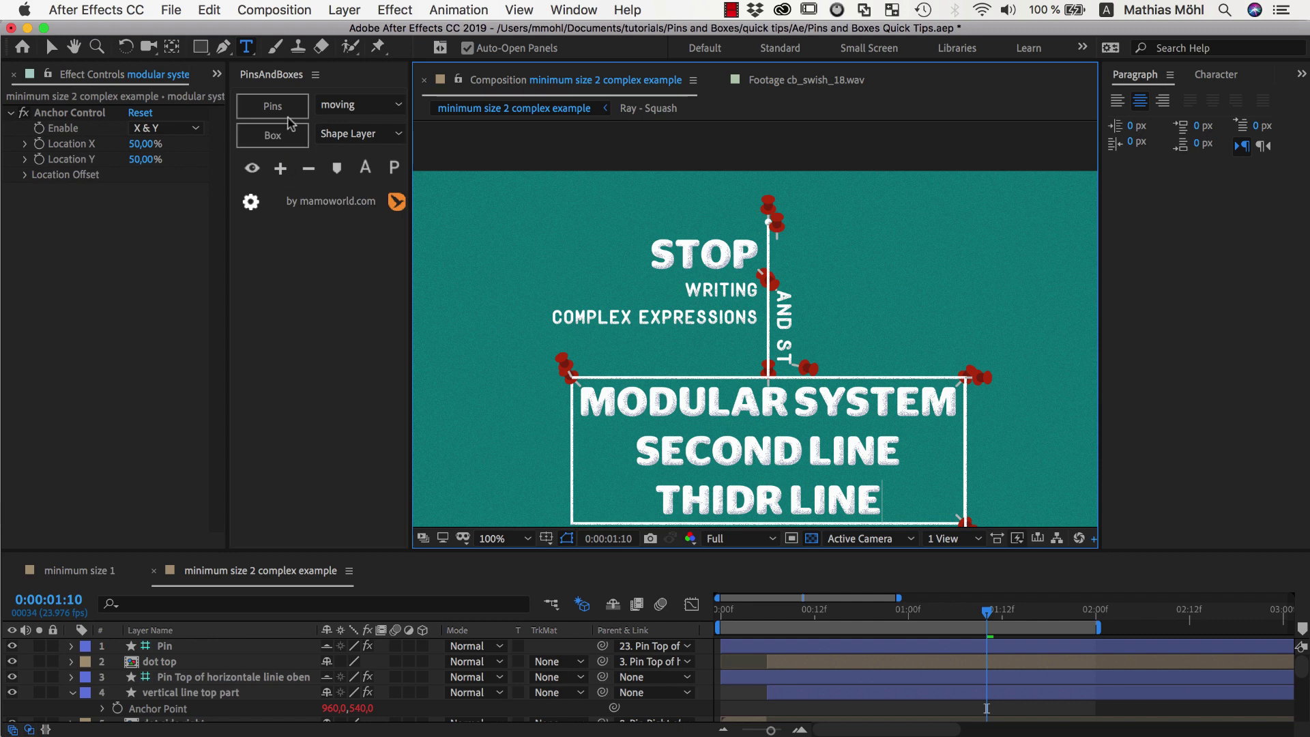
mouse_move(785, 240)
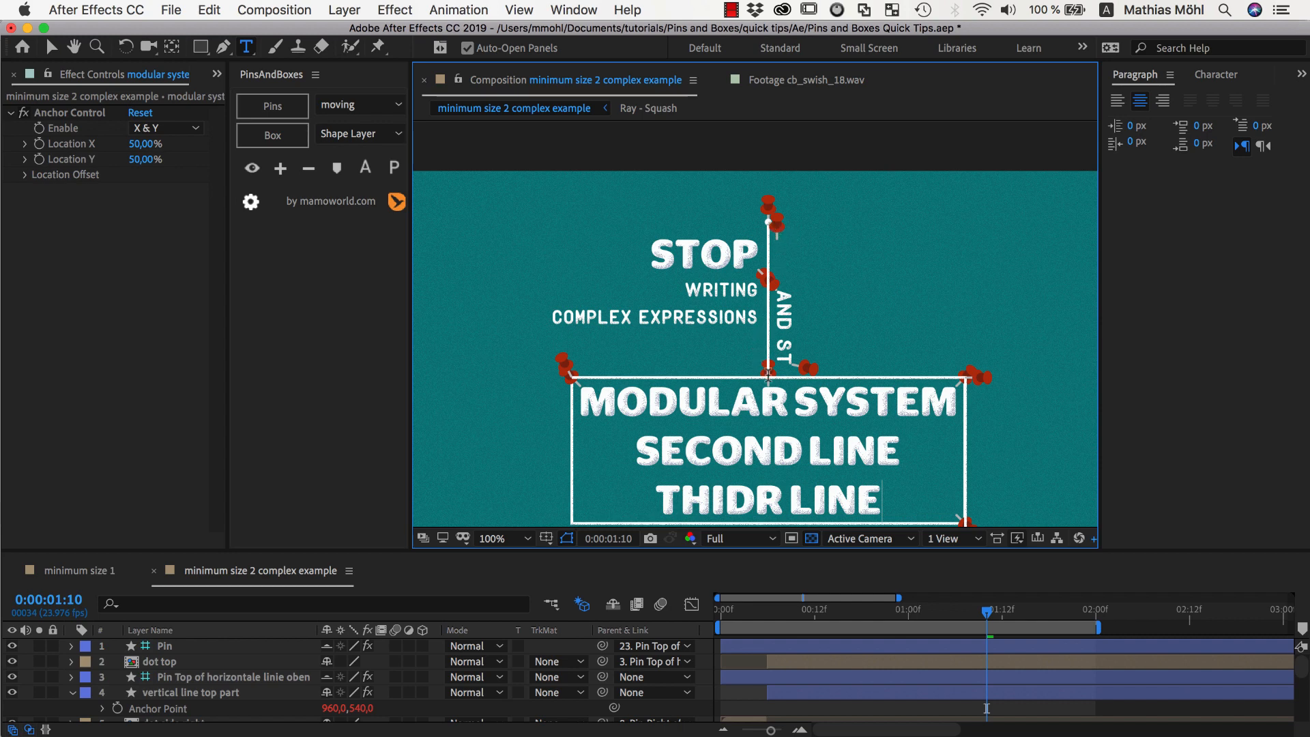
mouse_move(673, 353)
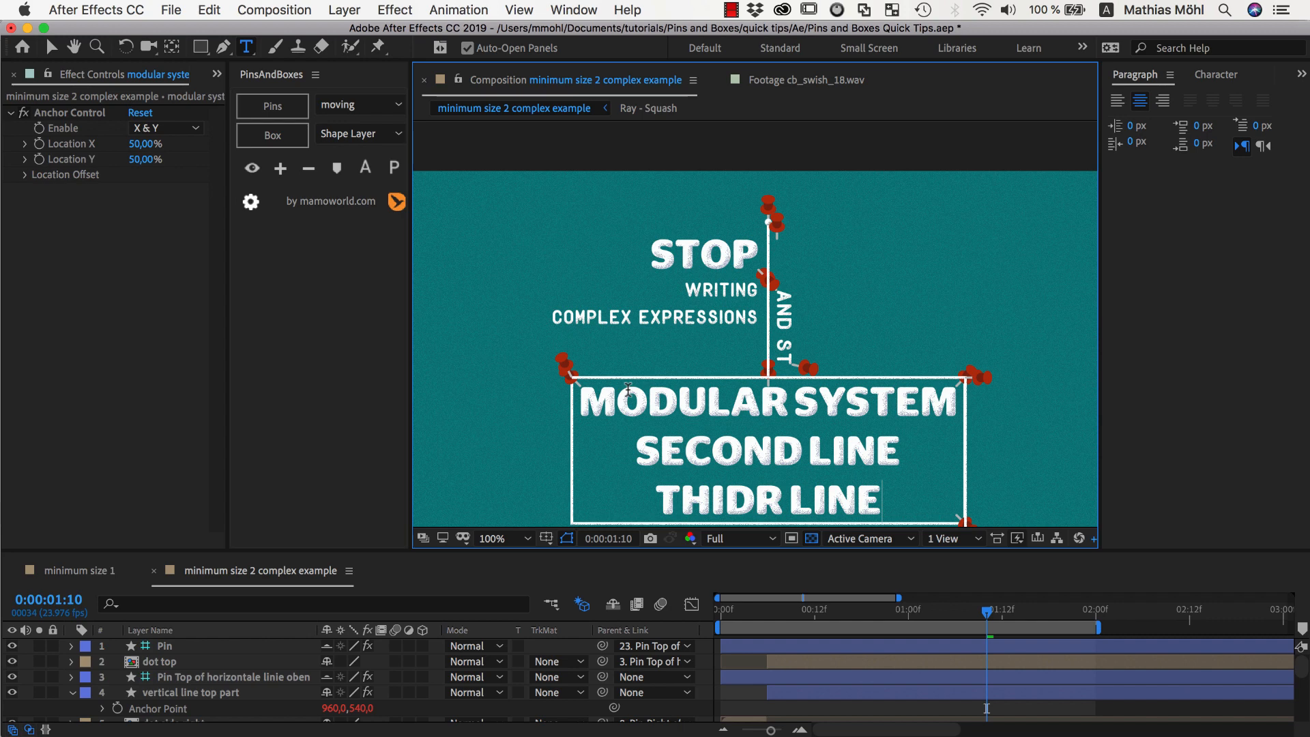
mouse_move(459, 353)
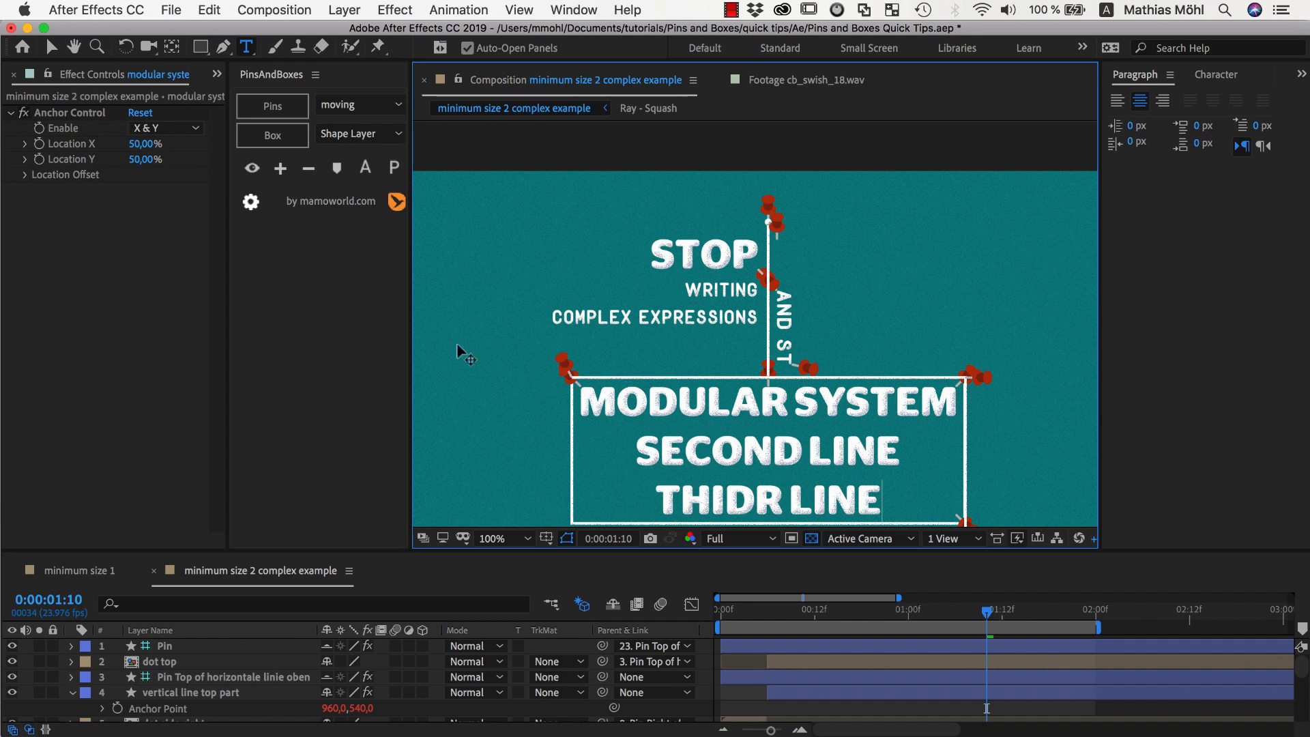